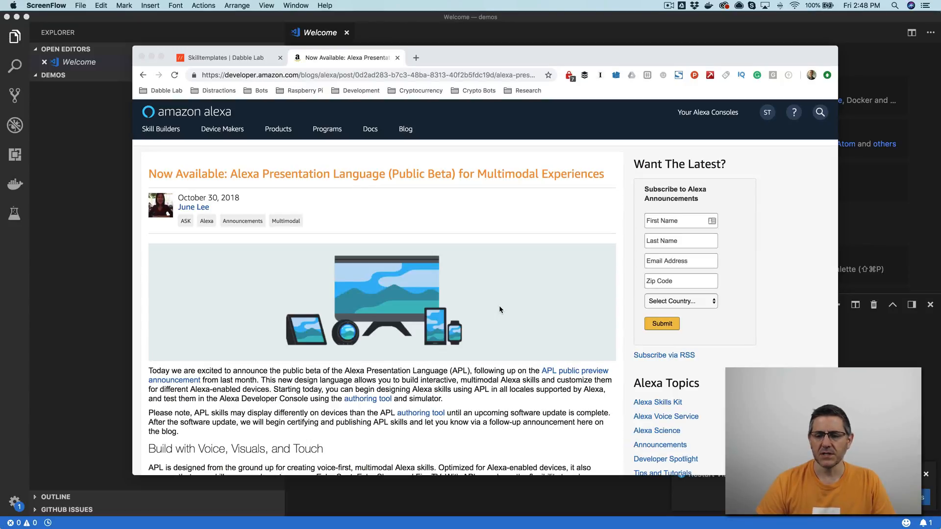
mouse_move(482, 291)
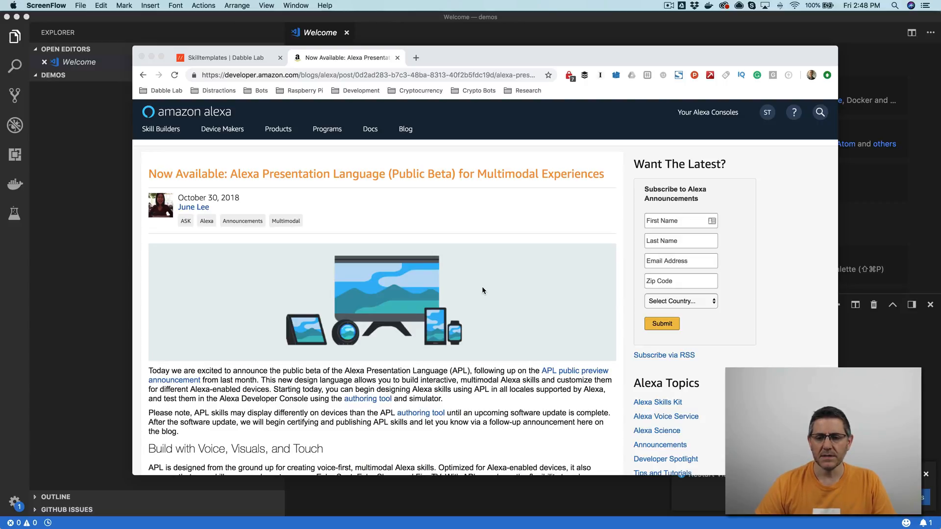
Step: Look over and close the Welcome tab, then focus the integrated terminal
scroll(down, 3)
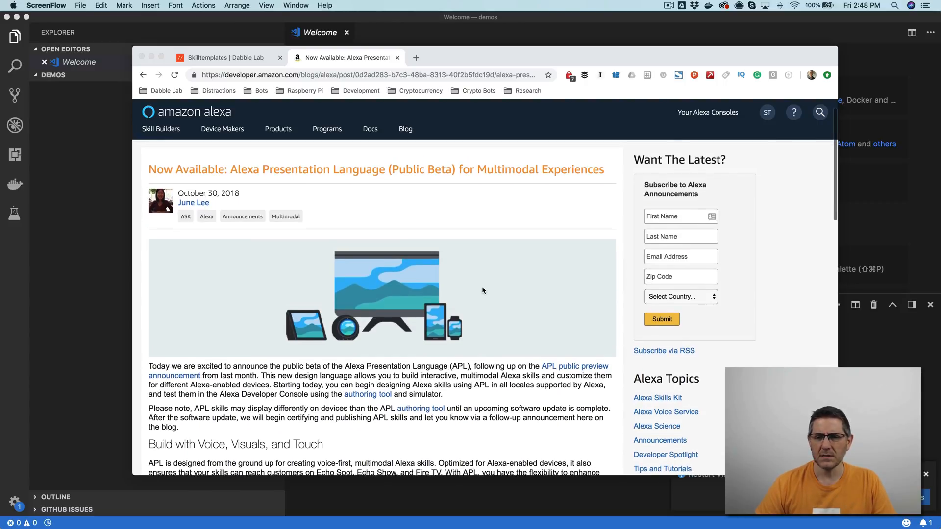
mouse_move(463, 253)
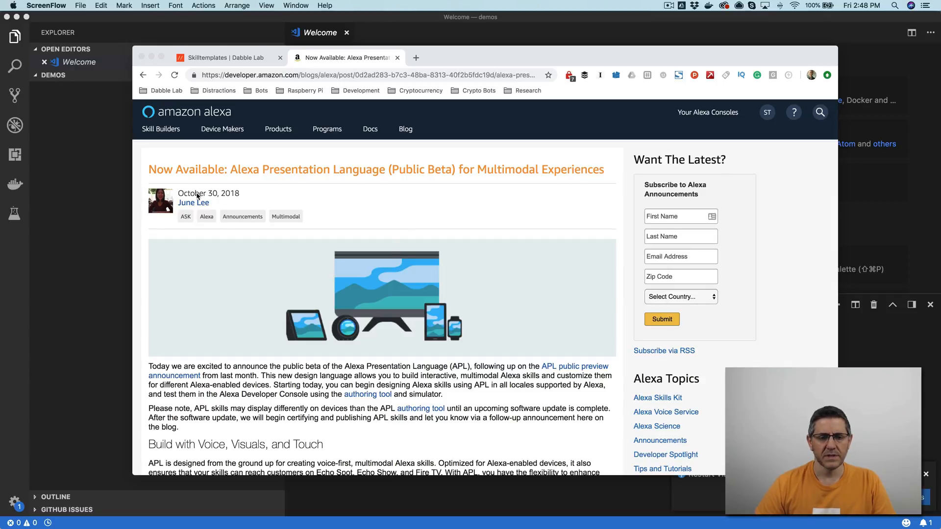
mouse_move(496, 311)
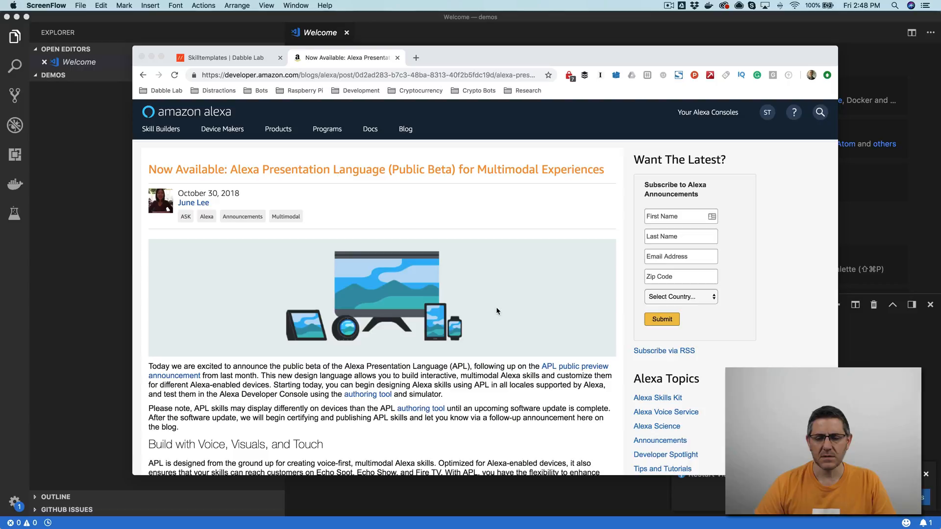
scroll(down, 3)
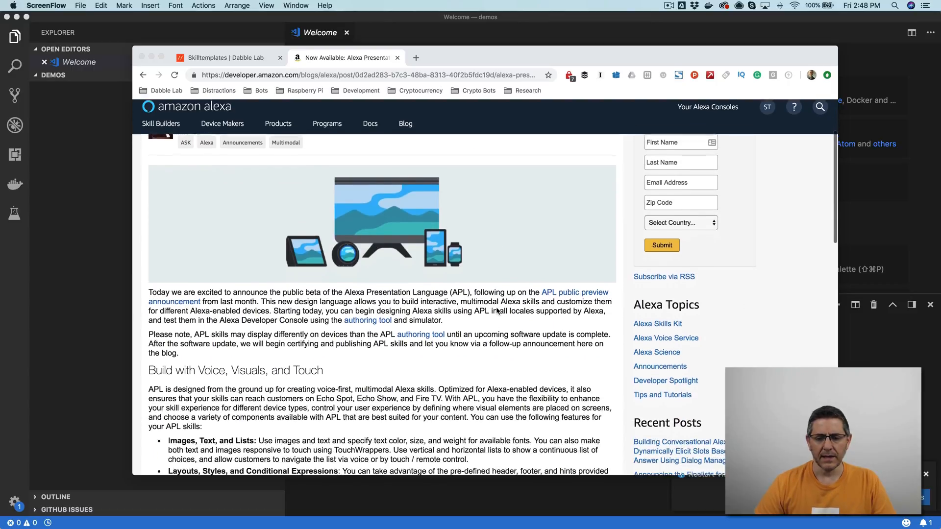
scroll(down, 3)
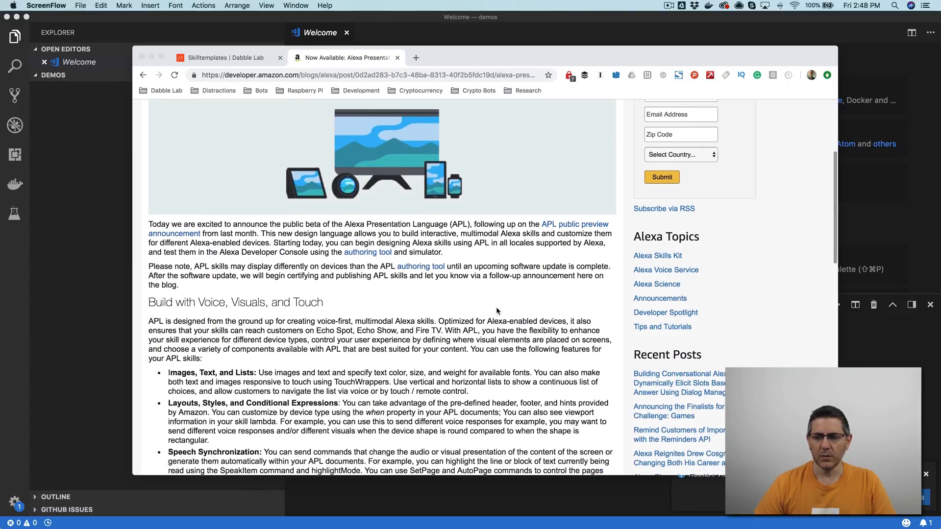
scroll(up, 3)
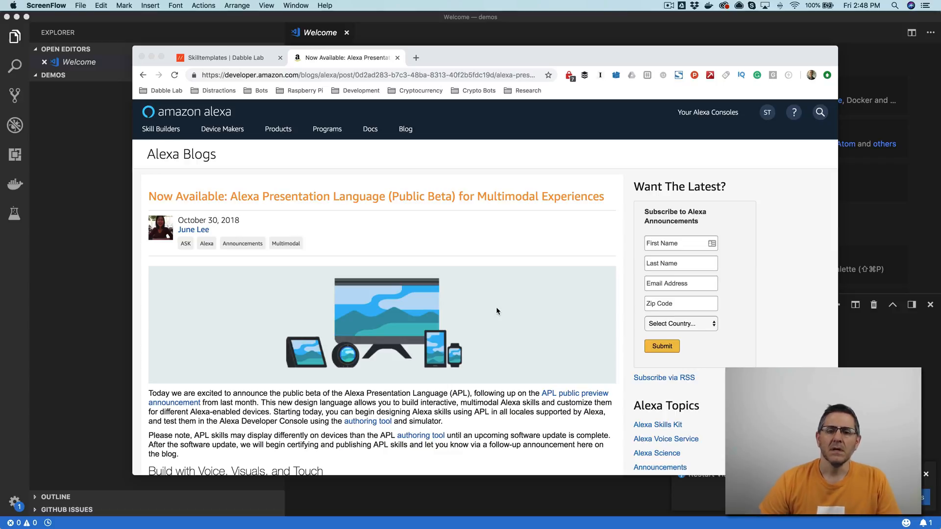
mouse_move(240, 57)
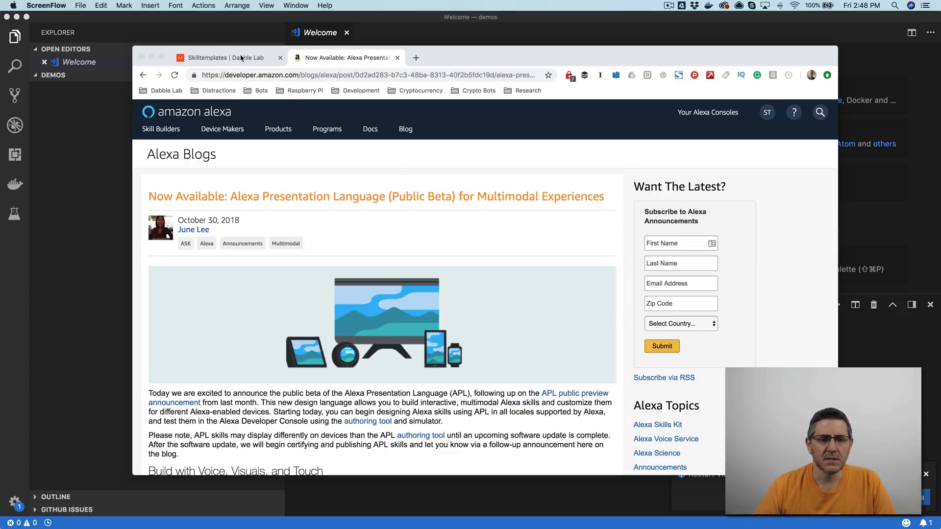
click(228, 58)
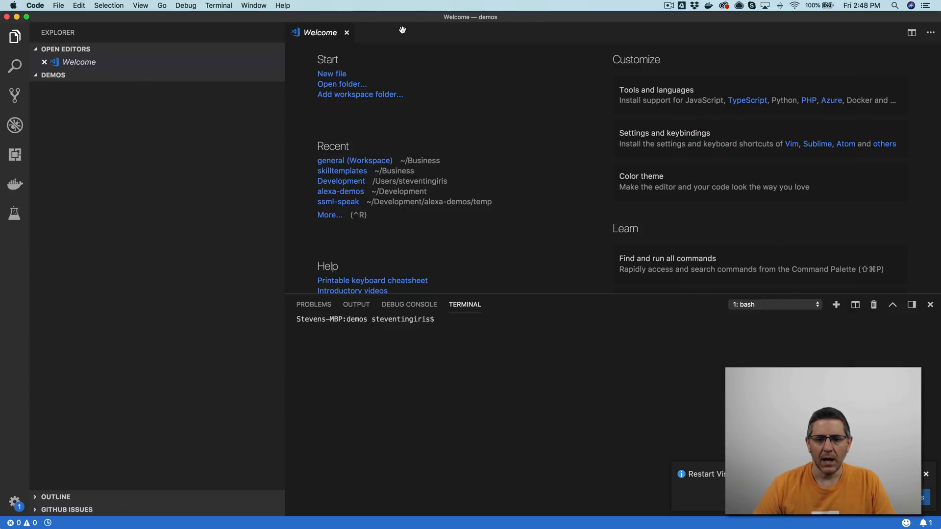
click(346, 32)
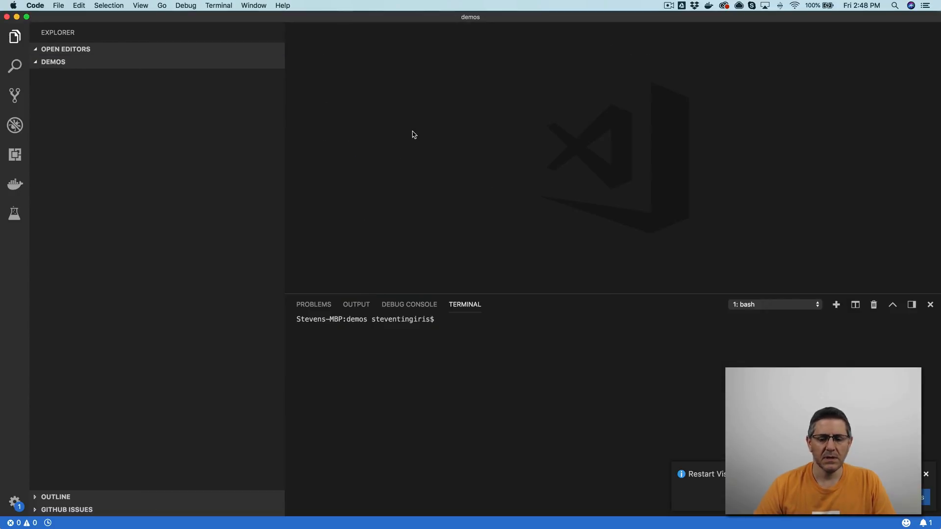
click(495, 342)
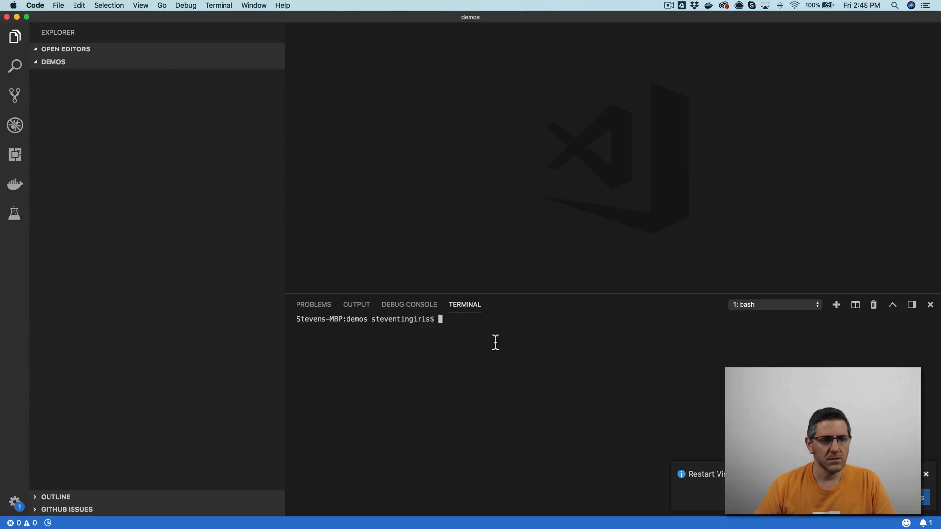
text(as)
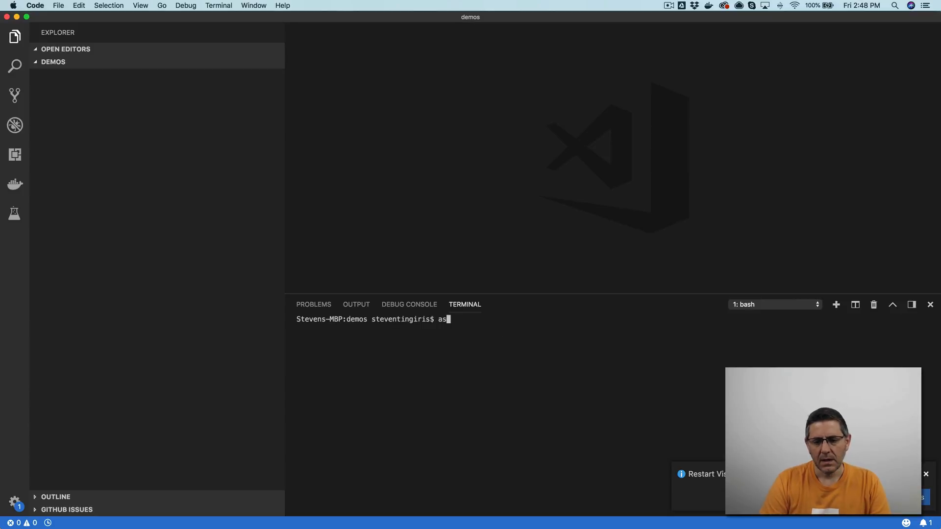
text(k)
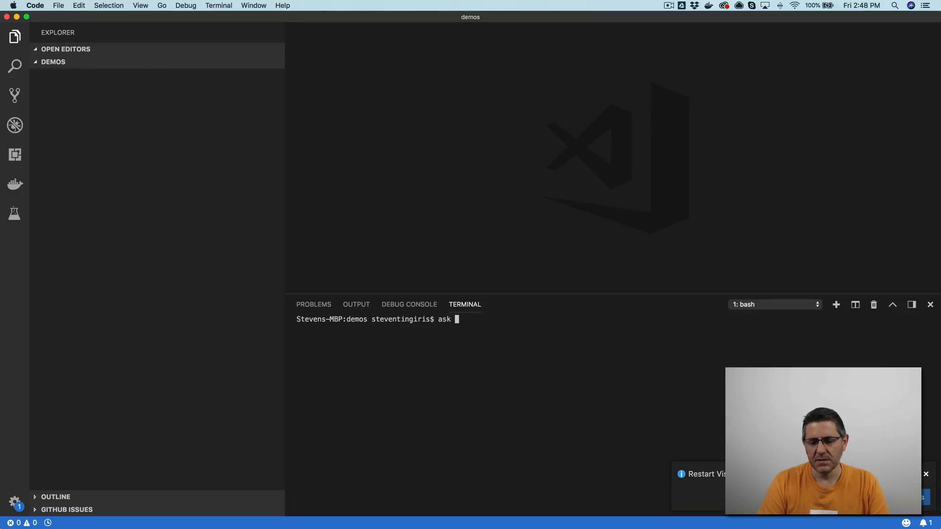
text(new)
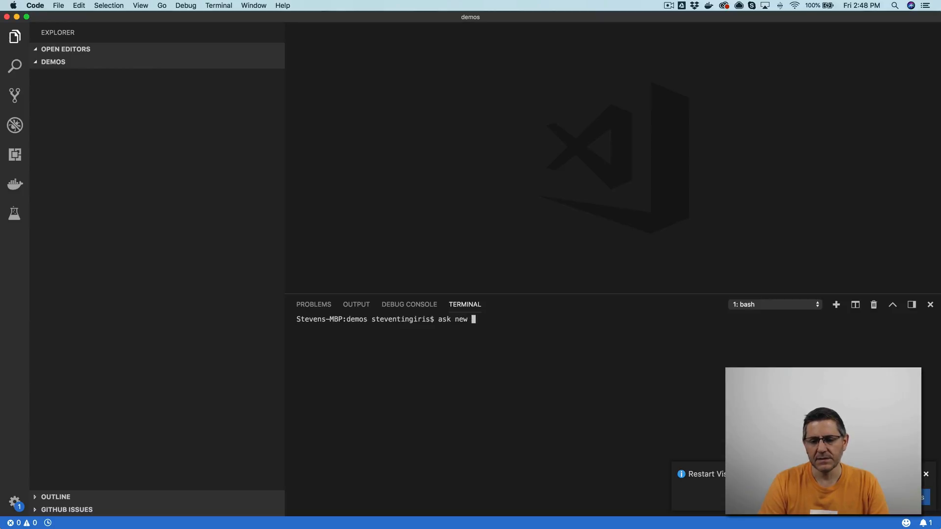
text(--te)
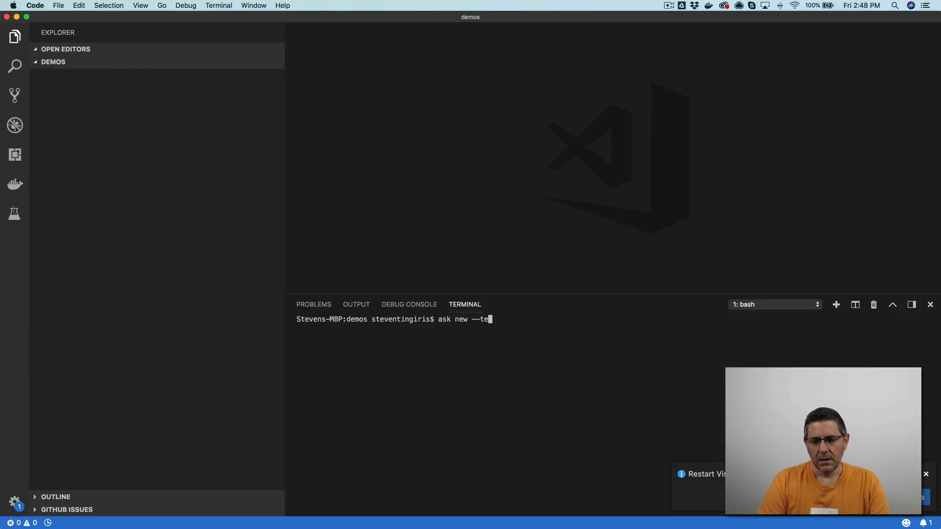
text(mplate --uy)
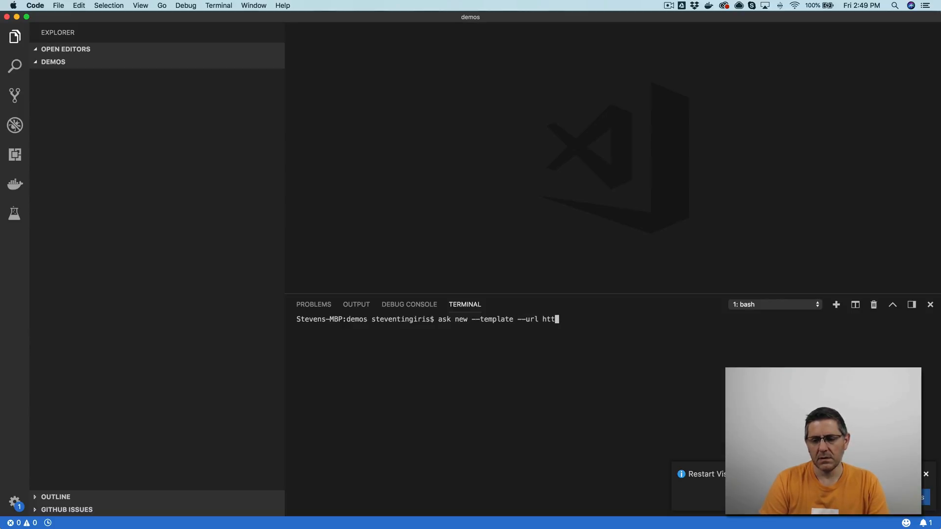
text(ps://)
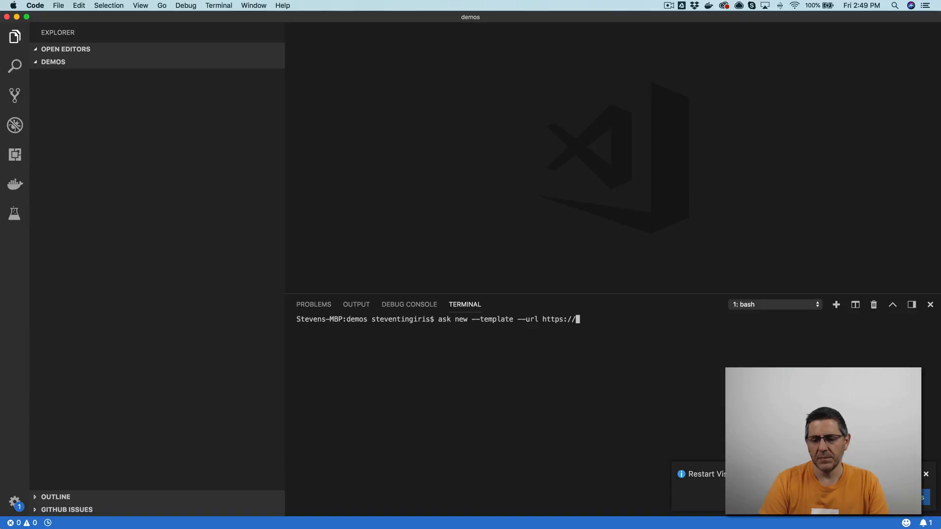
text(sk)
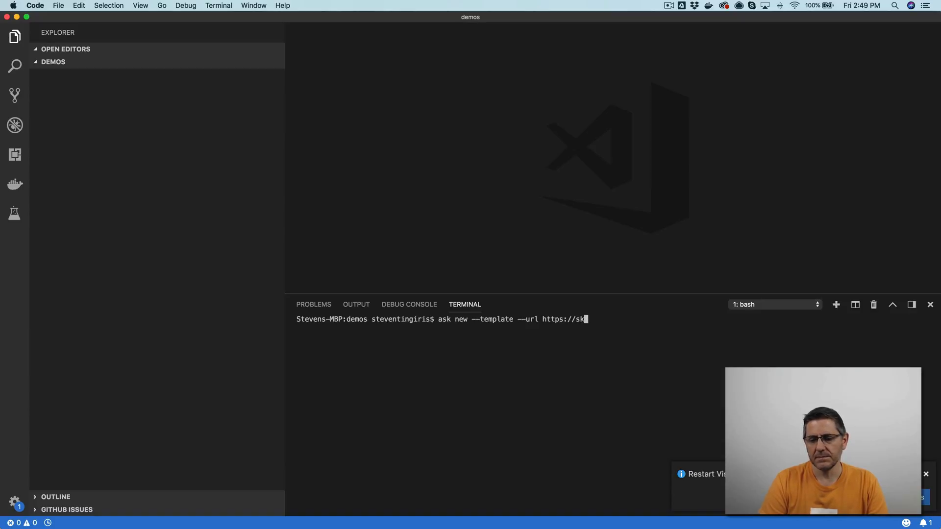
text(illtemplates.)
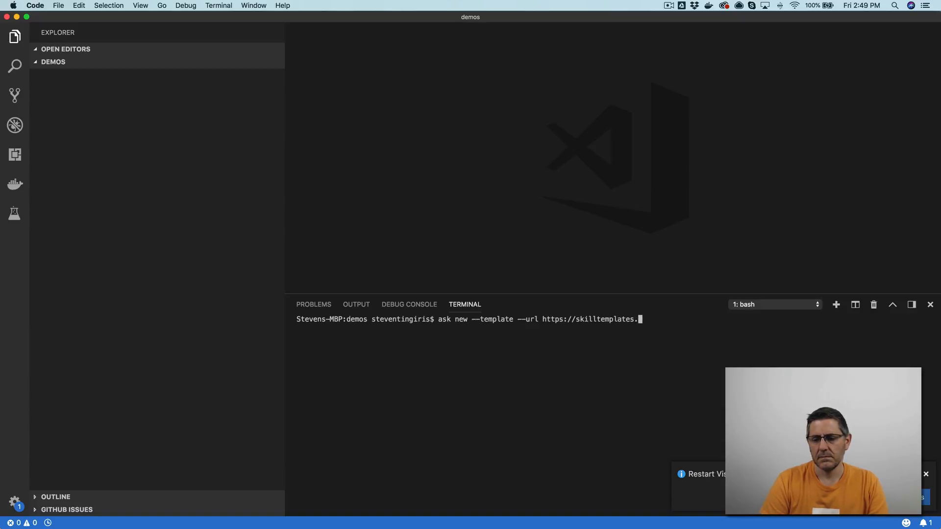
text(com/tem)
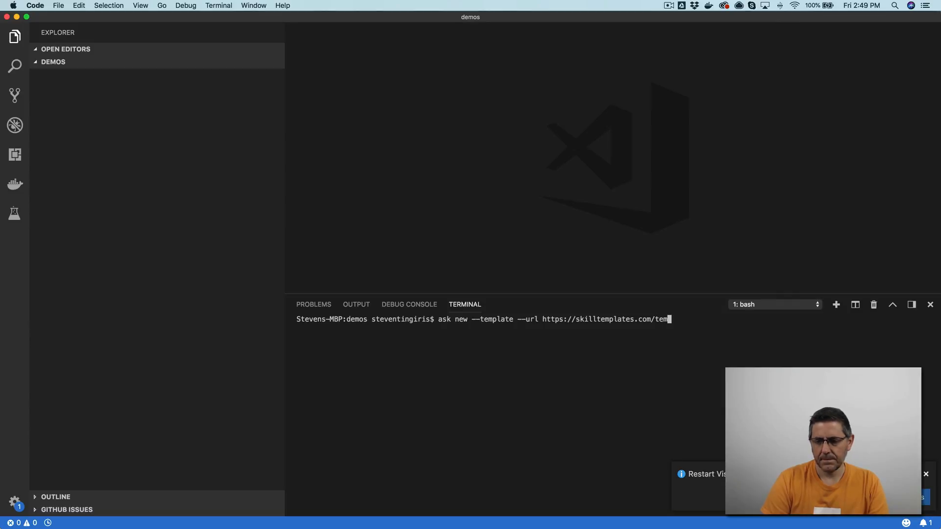
text(plates.json)
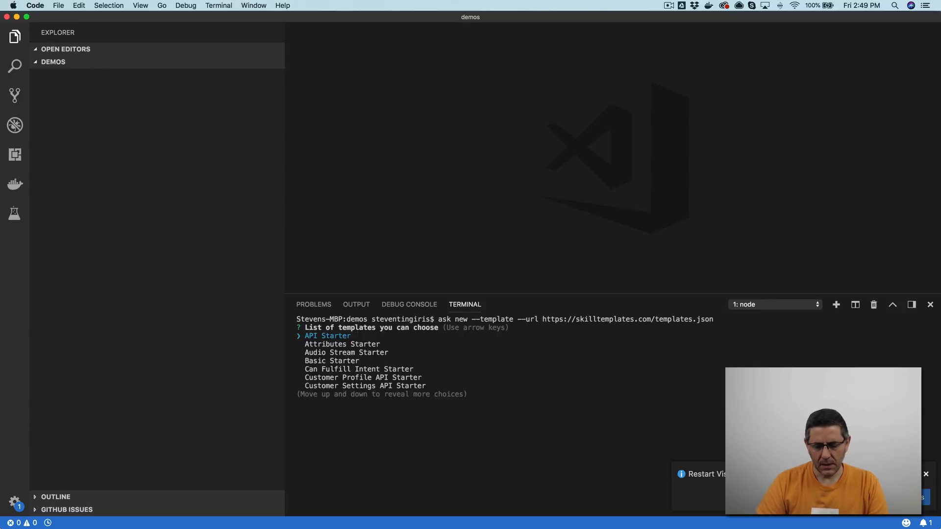
key(down)
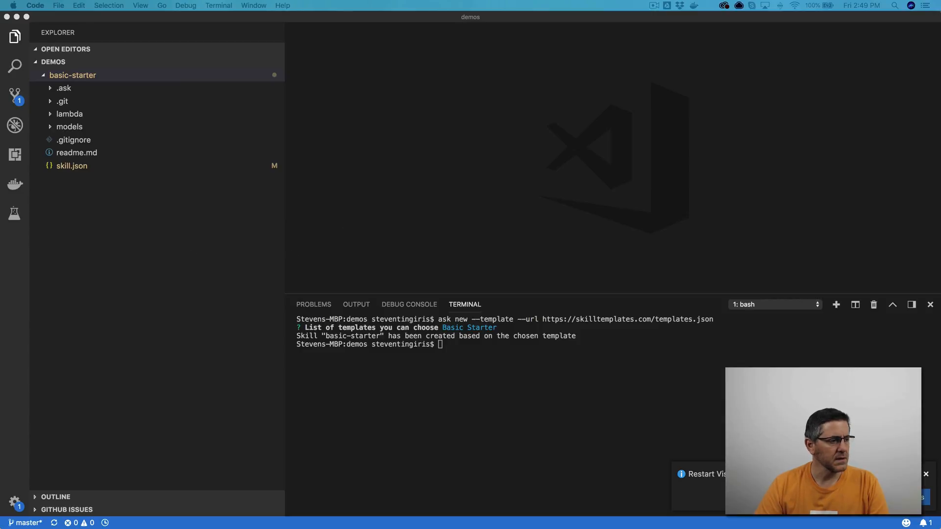
mouse_move(374, 216)
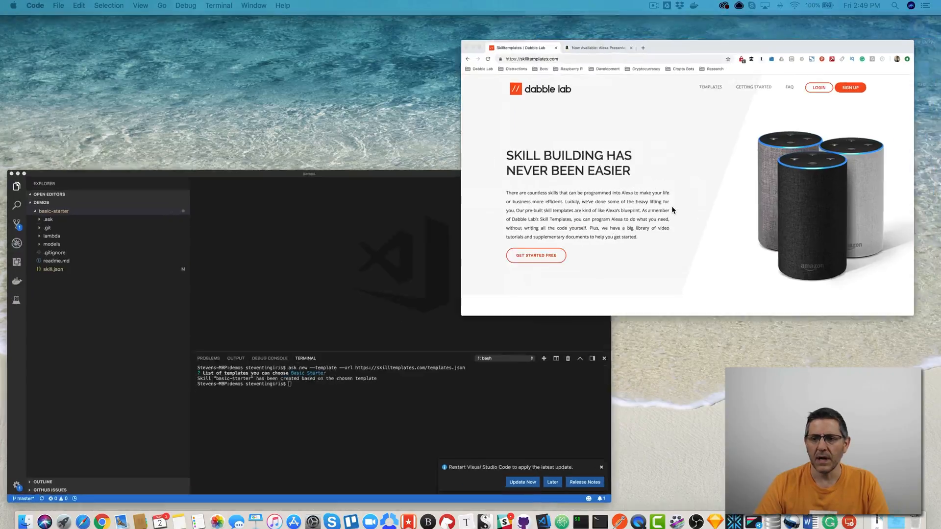
click(597, 47)
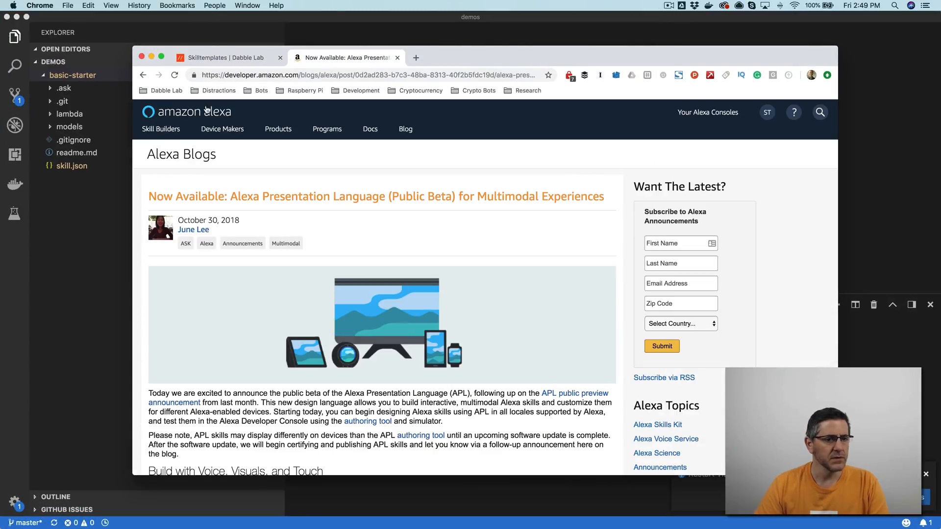
mouse_move(420, 95)
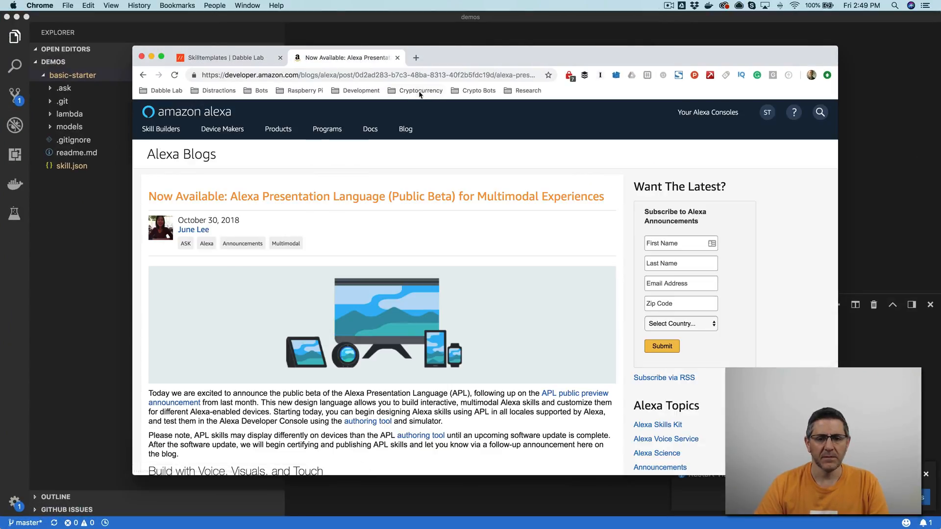
mouse_move(478, 86)
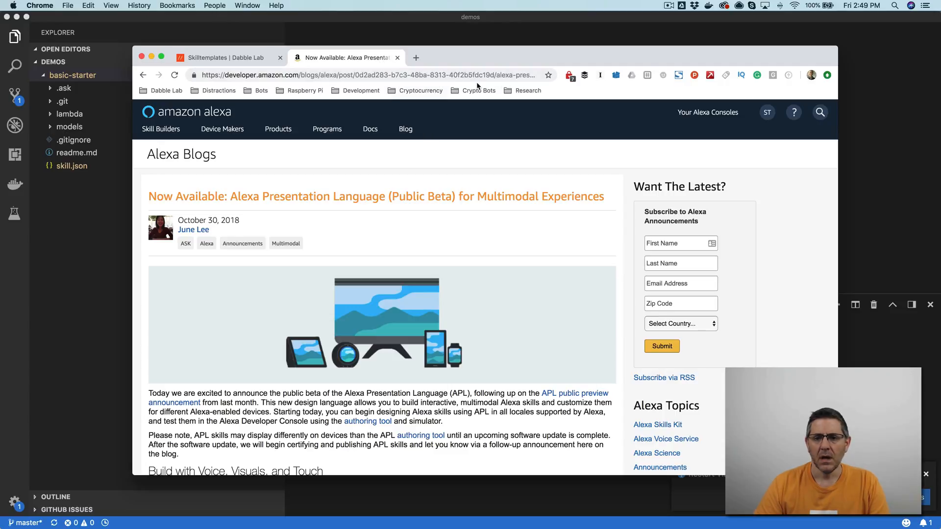
click(376, 76)
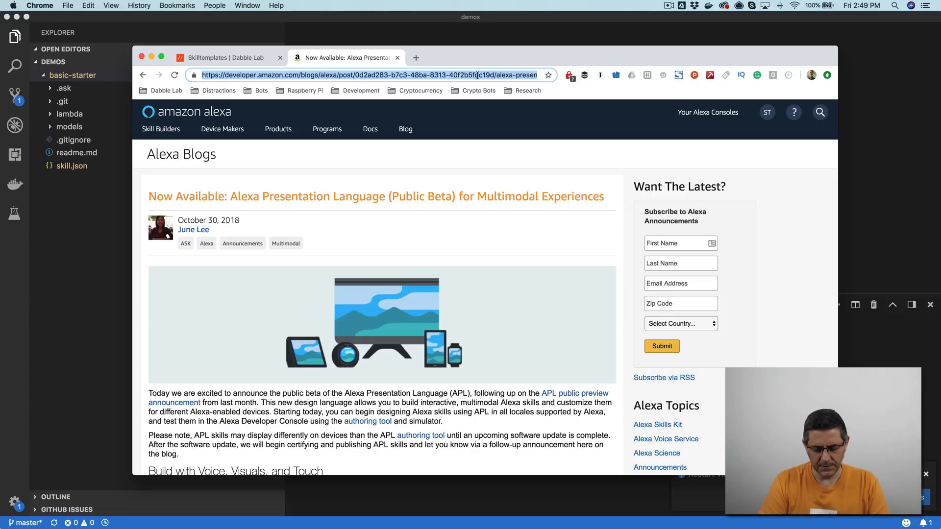
click(174, 75)
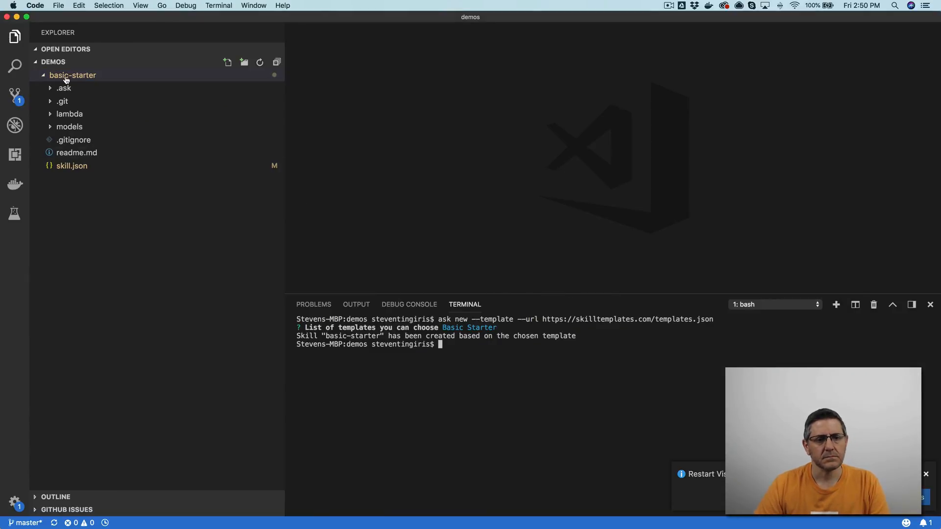
Step: Run `ask deploy` from a terminal in the basic-starter folder until deployment finishes
right_click(72, 75)
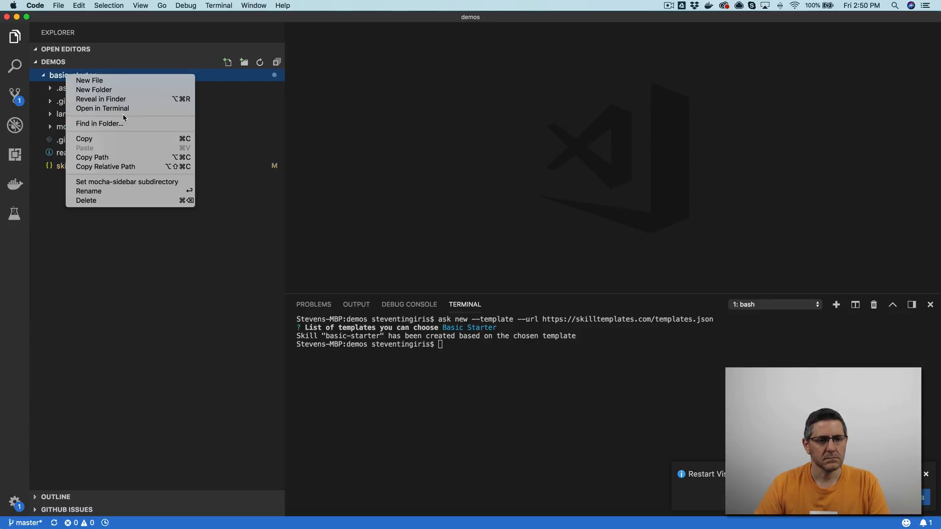
mouse_move(102, 109)
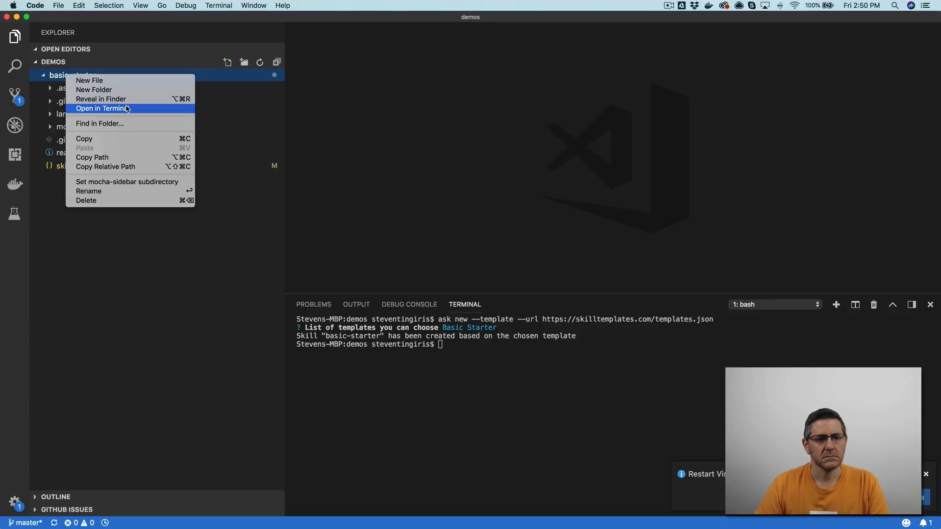
click(101, 109)
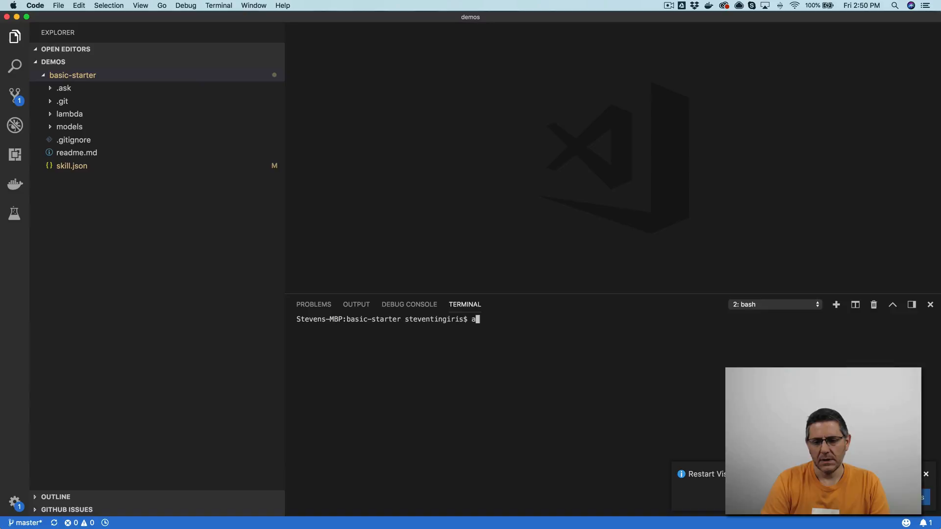
text(sk deploy)
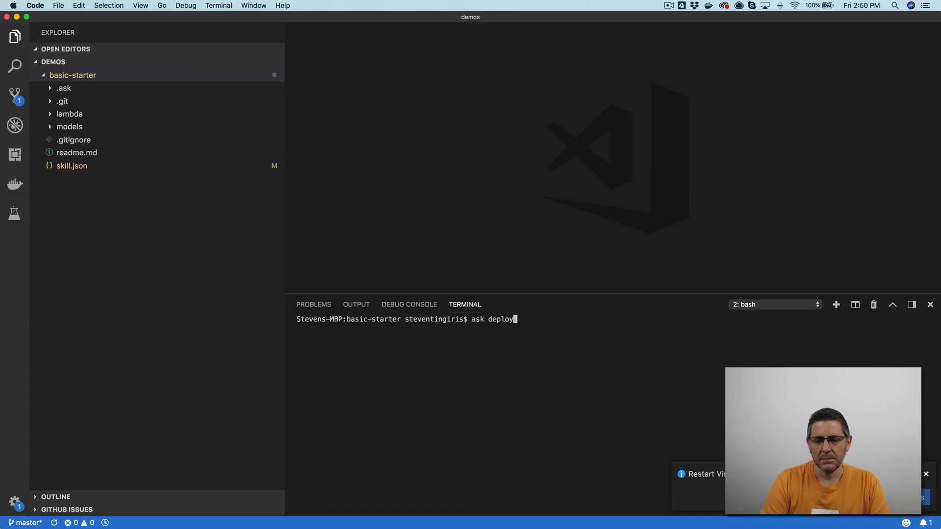
key(Return)
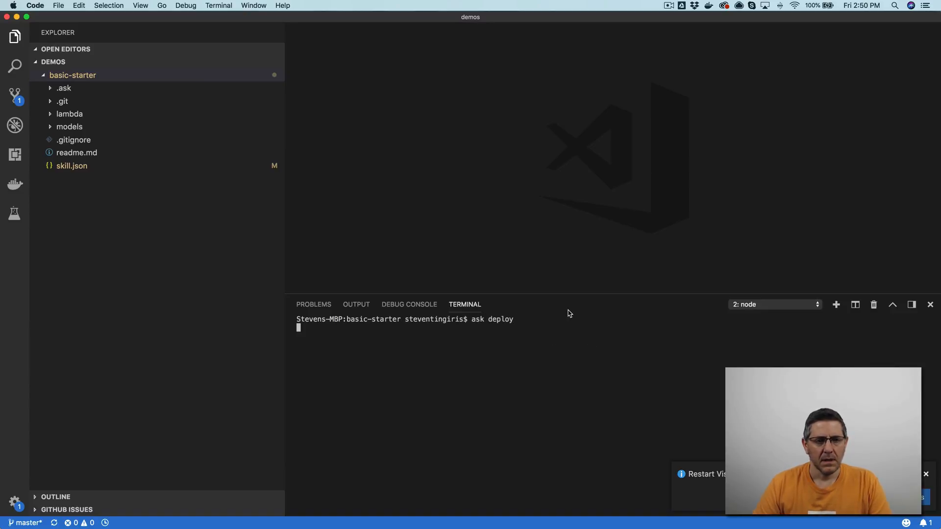
key(Return)
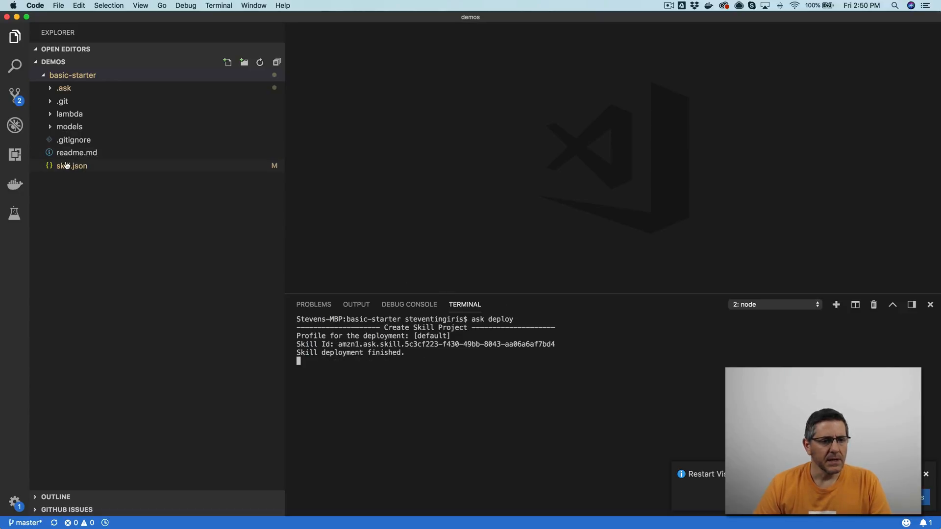
Step: Locate the endpoint block in skill.json and start the ALEXA_PRESENTATION_APL interfaces entry after it
click(72, 166)
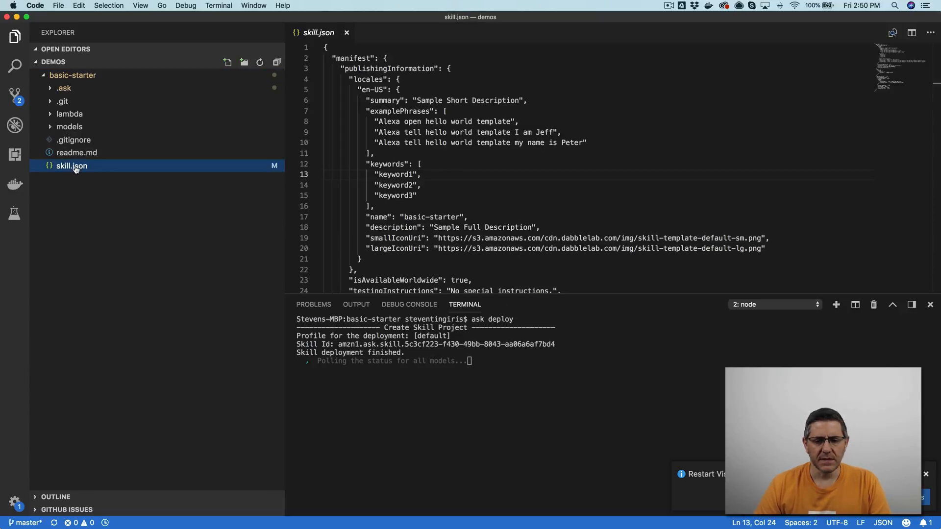
scroll(down, 3)
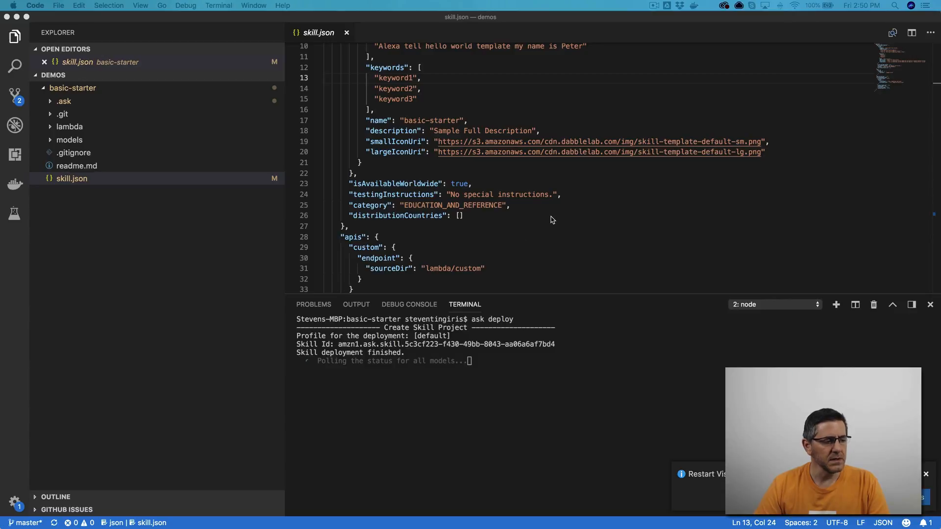
scroll(down, 3)
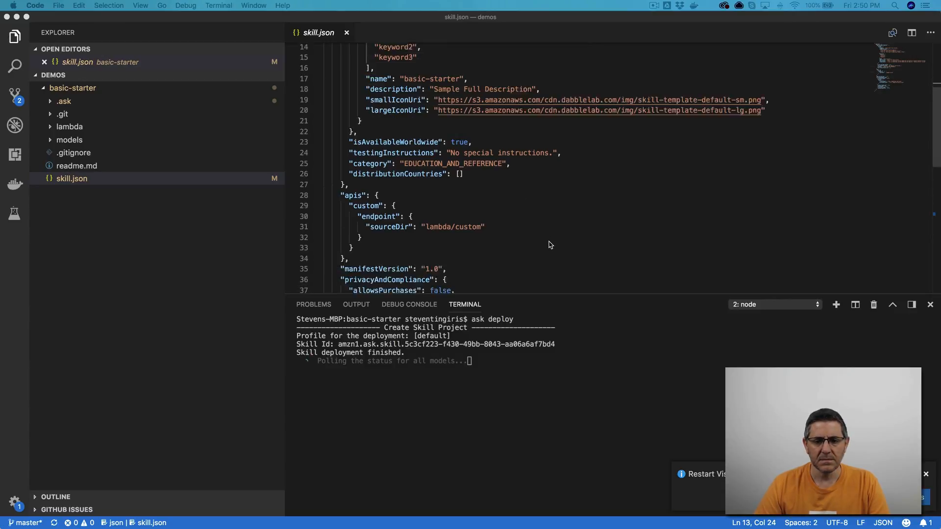
scroll(up, 3)
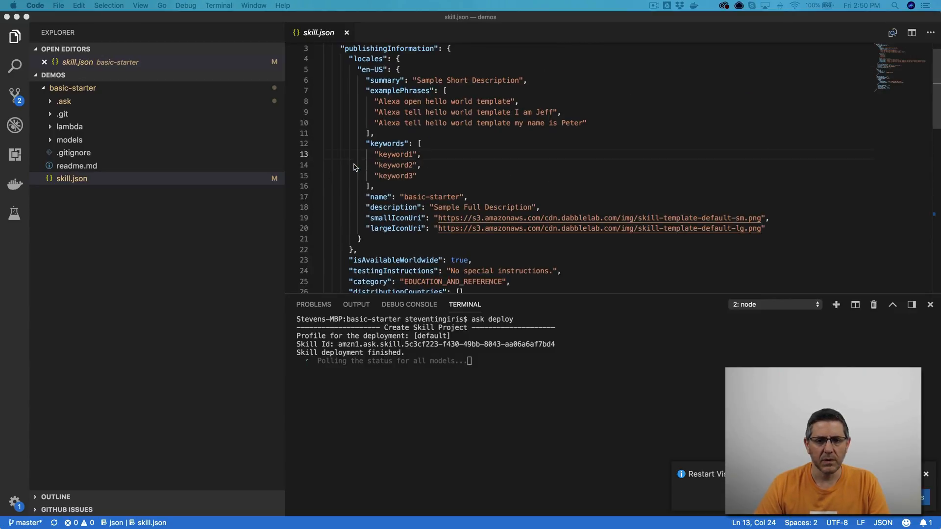
scroll(down, 3)
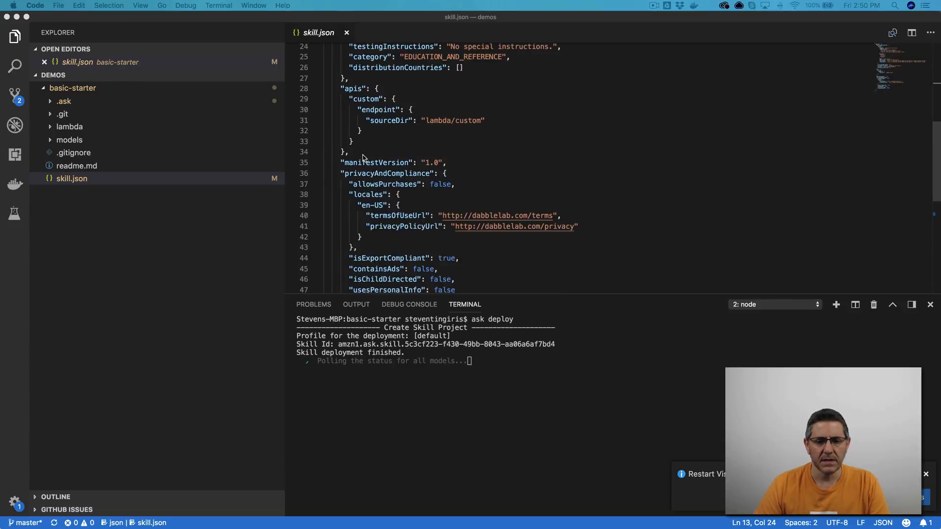
scroll(down, 3)
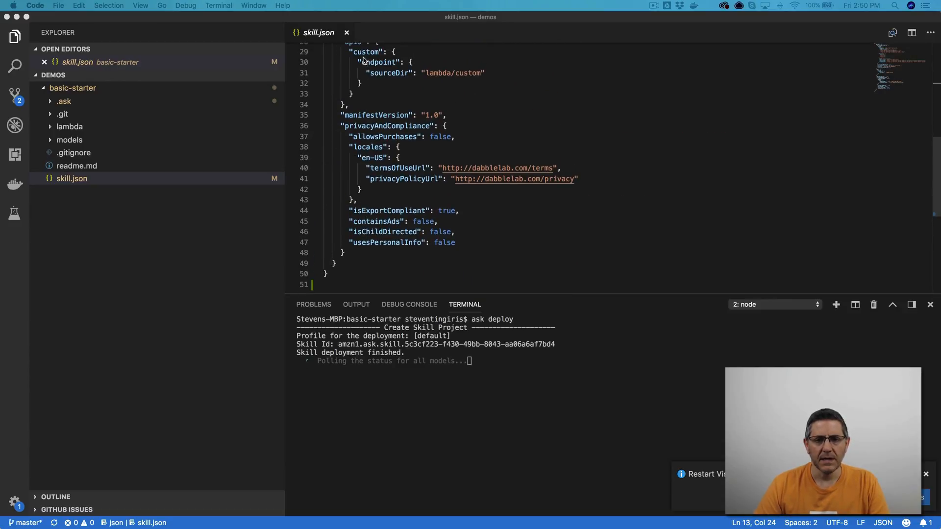
click(359, 82)
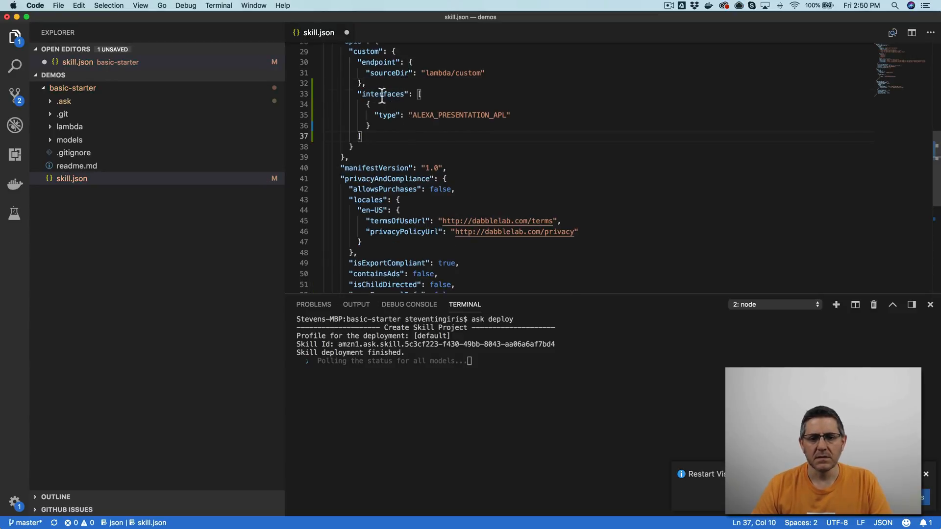
Step: Switch to Chrome and go to the Alexa developer site's Skills console
double_click(458, 116)
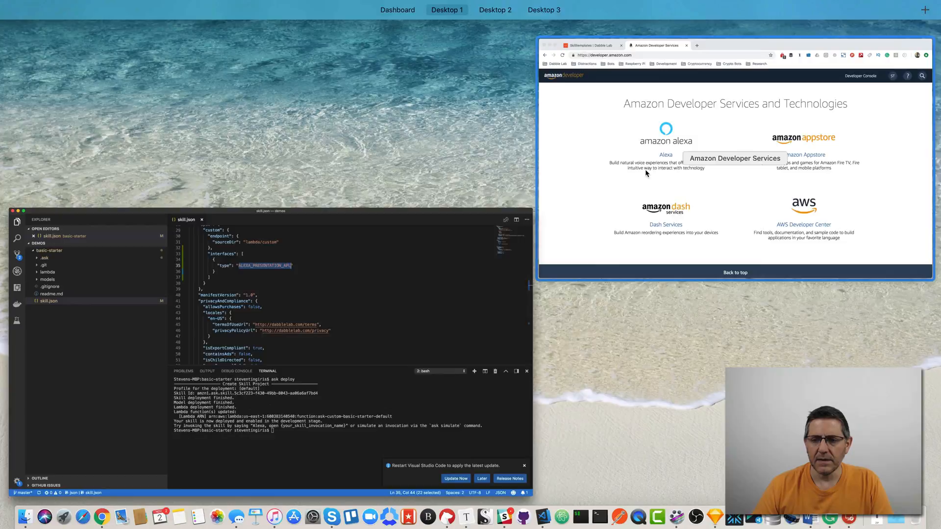
click(768, 111)
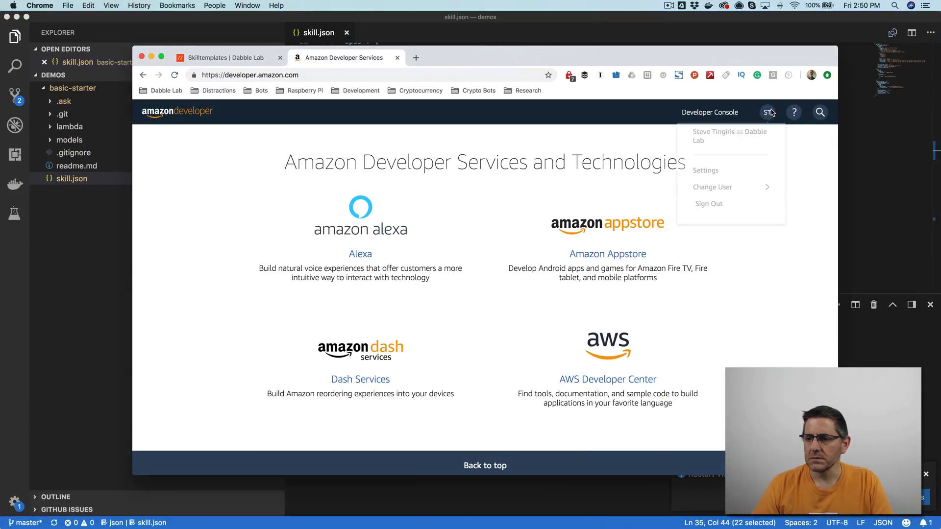
mouse_move(360, 253)
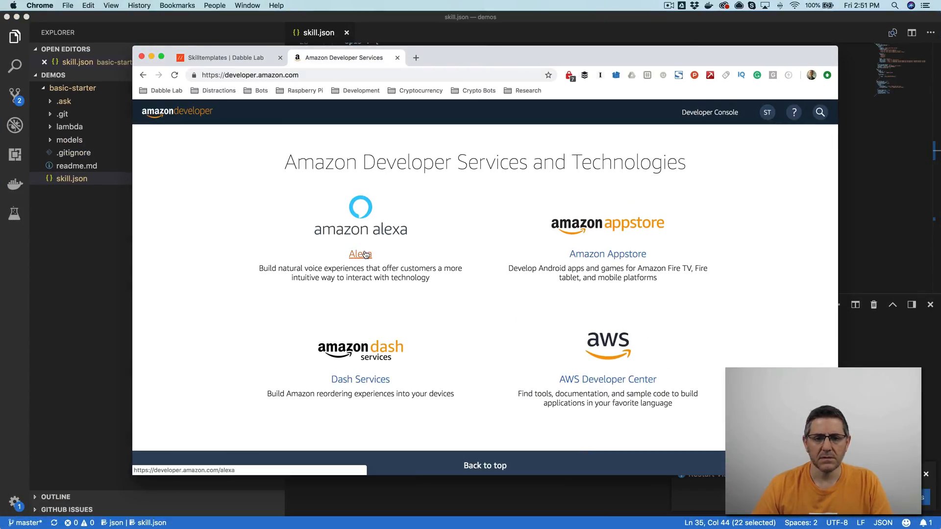
click(360, 254)
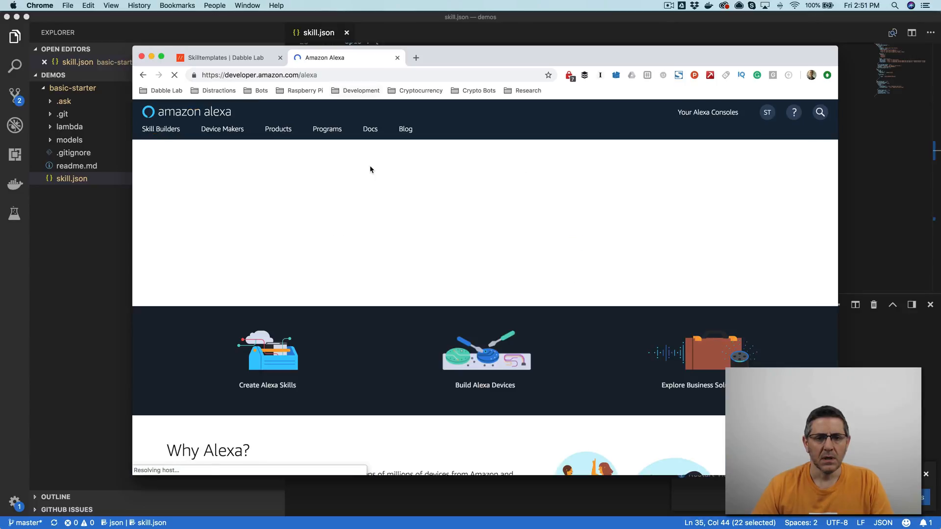
click(707, 112)
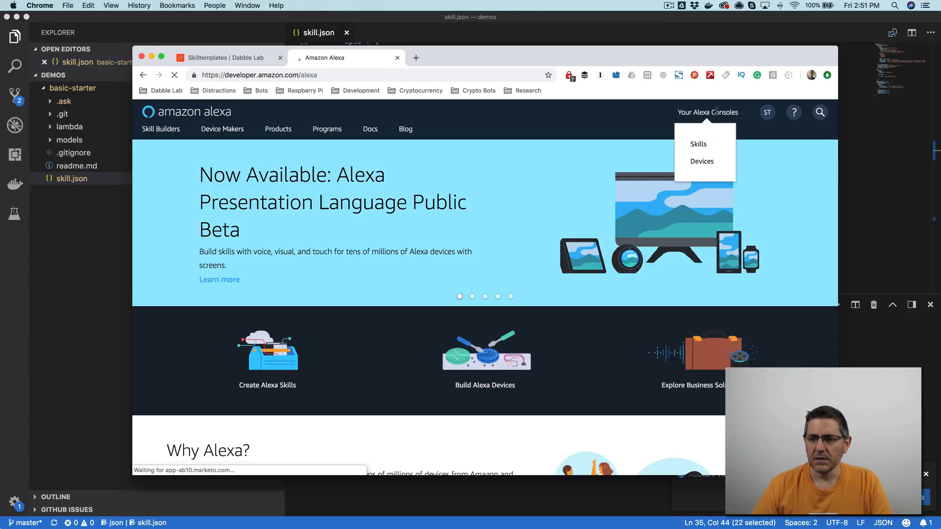
click(697, 143)
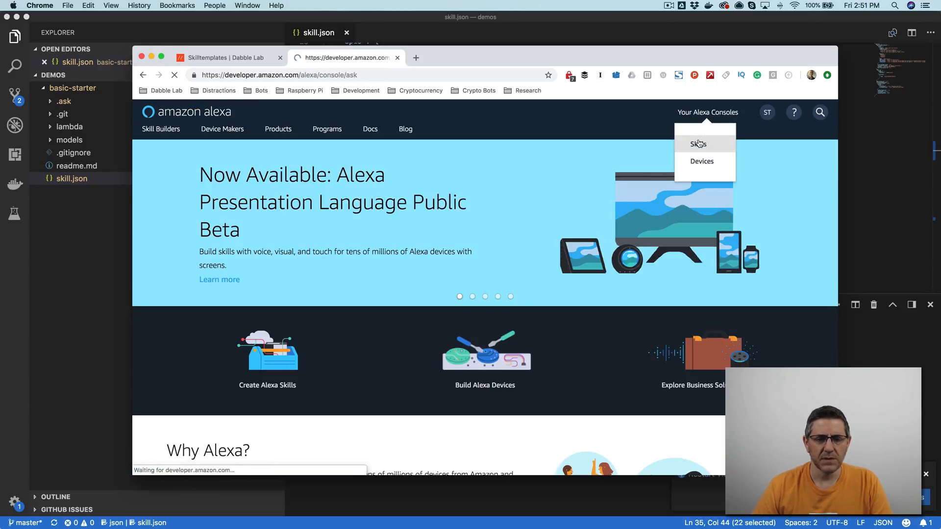
click(697, 144)
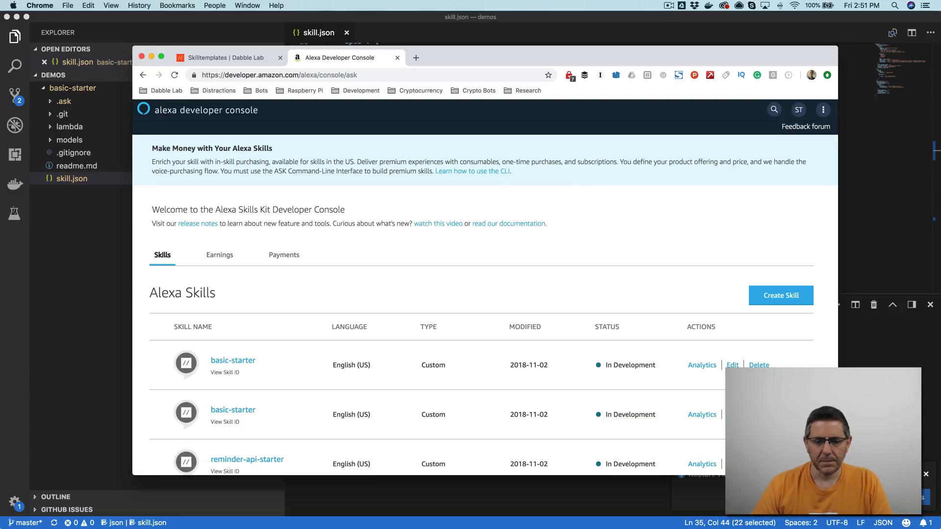
Step: Open the basic-starter skill and show its Interfaces settings listing Alexa Presentation Language
click(234, 360)
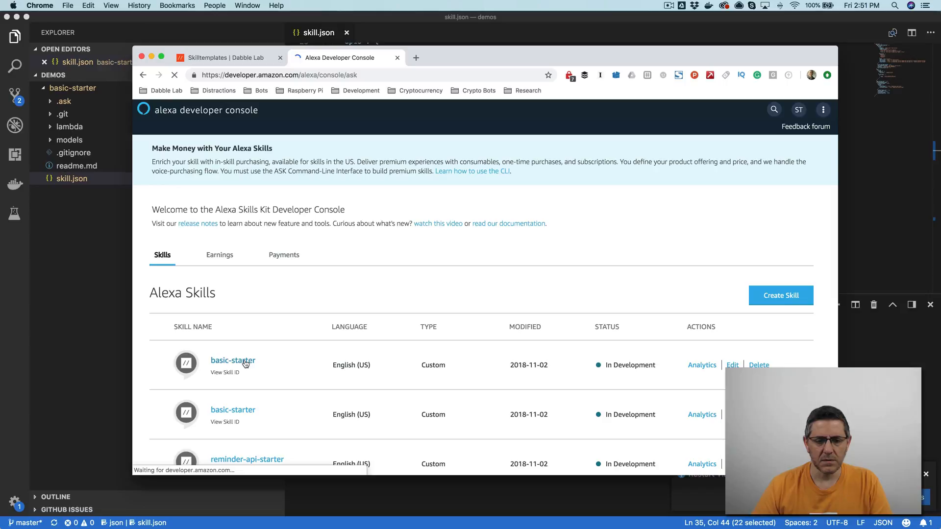
click(233, 360)
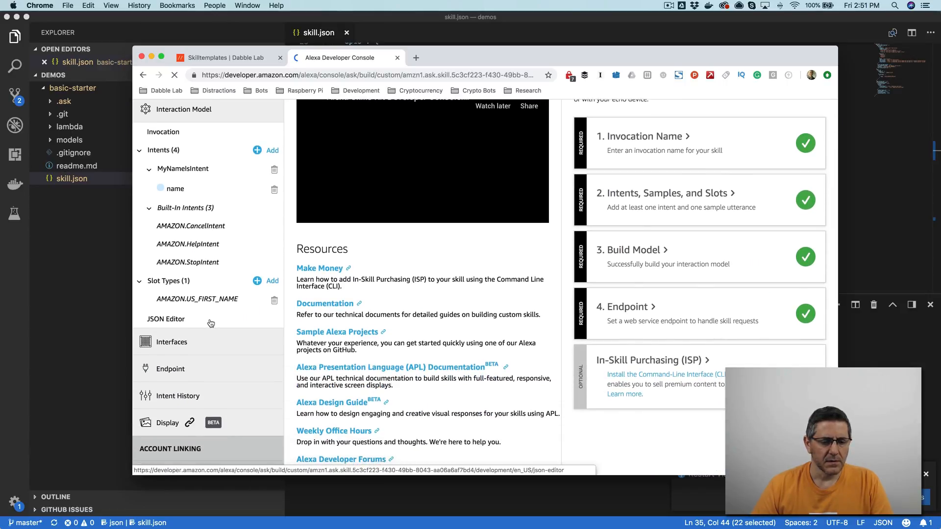
click(171, 341)
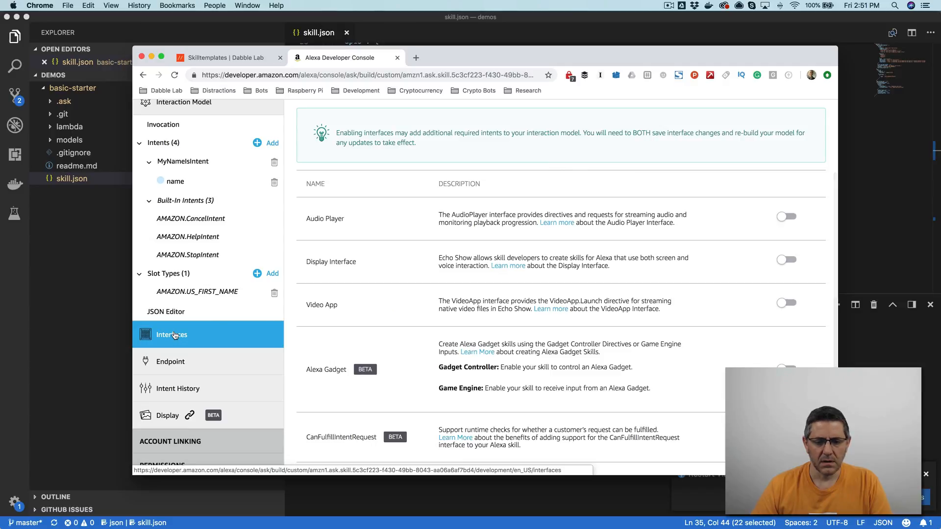
scroll(down, 3)
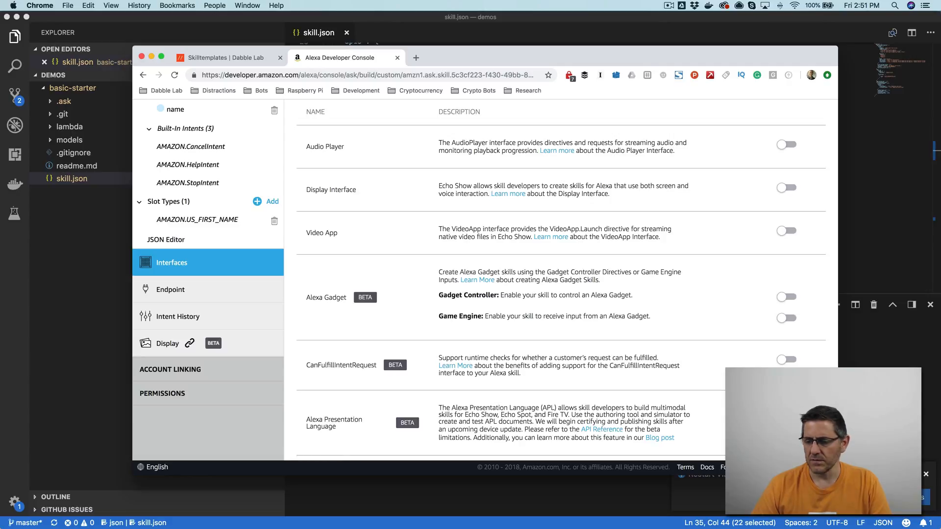
mouse_move(659, 419)
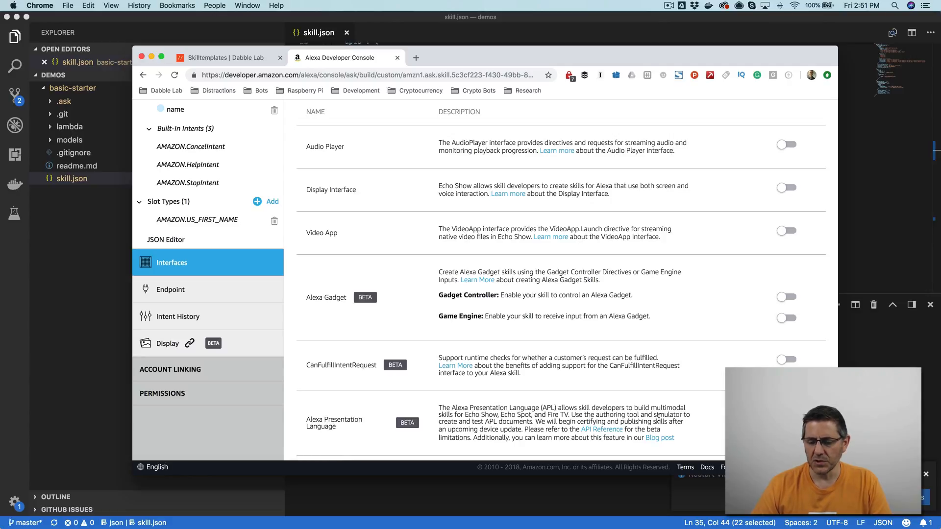
mouse_move(557, 349)
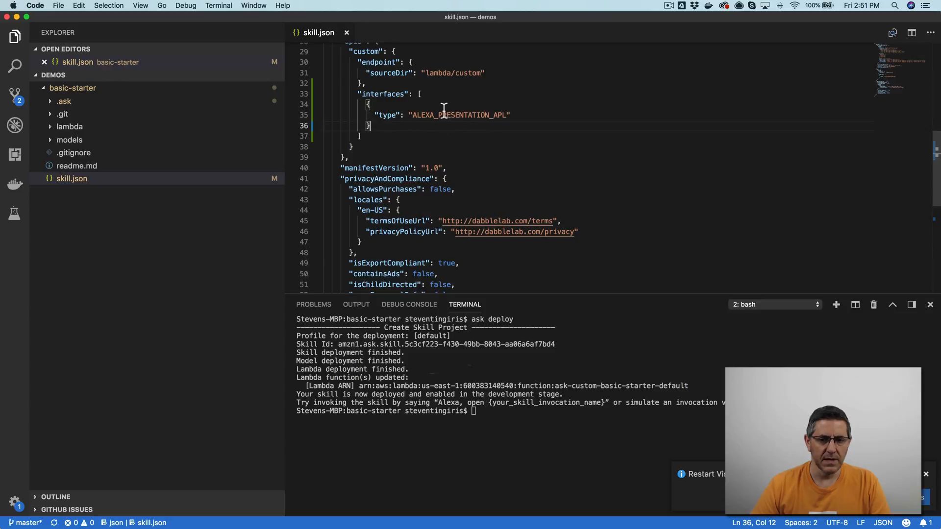
Step: Expand the lambda folder to reveal the custom subfolder with index.js and package files
scroll(up, 3)
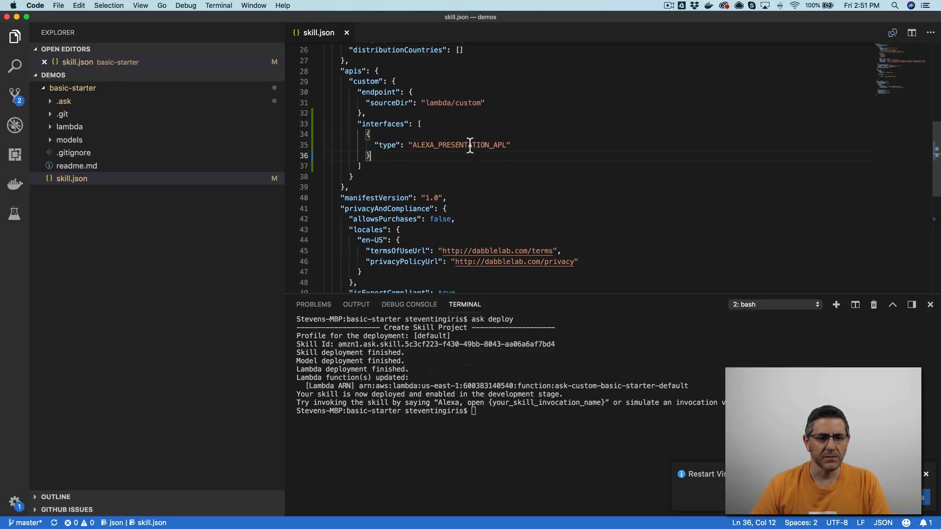
scroll(up, 3)
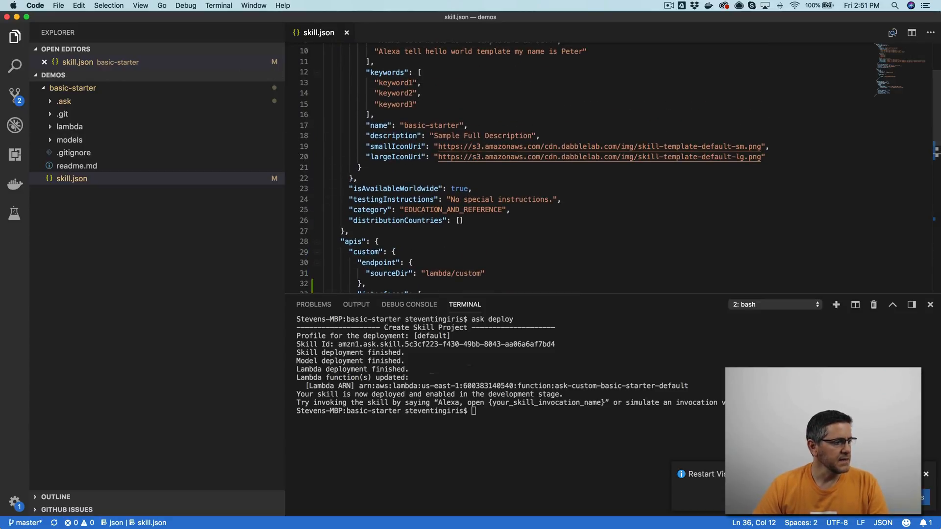
mouse_move(125, 126)
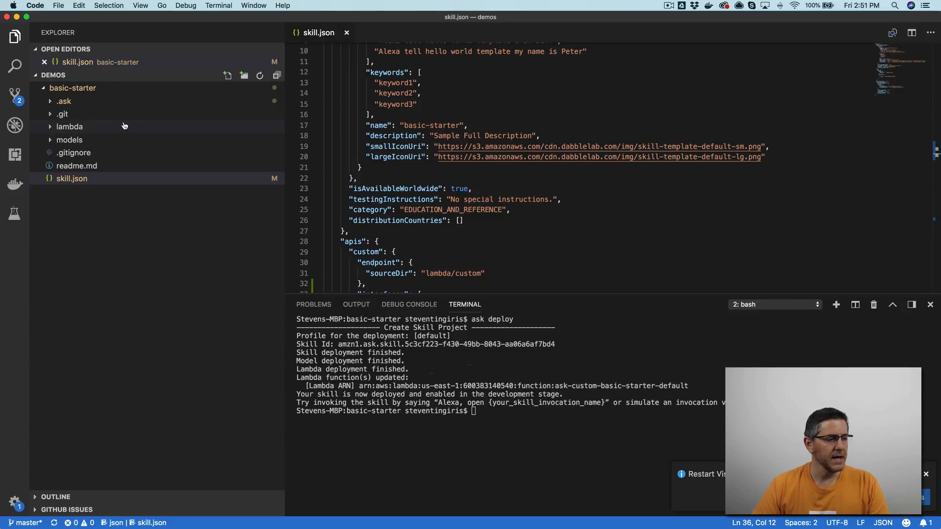
mouse_move(69, 126)
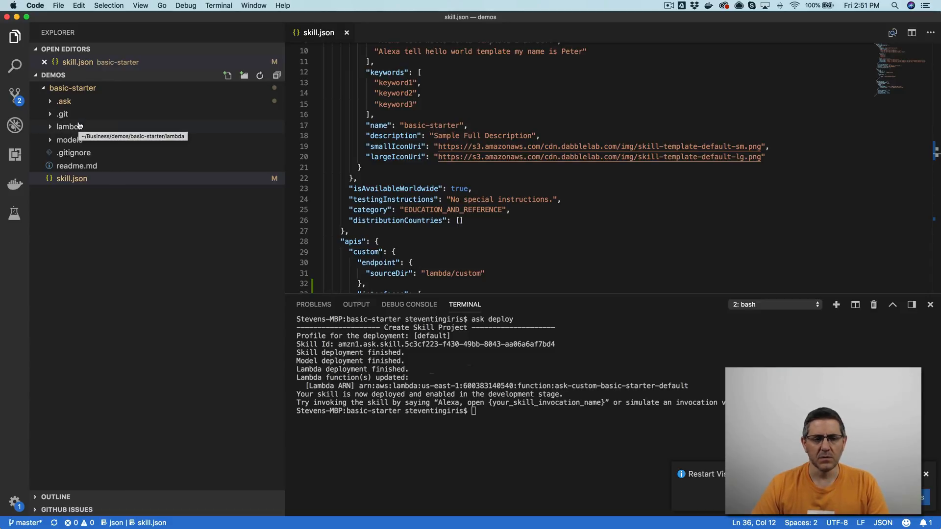
mouse_move(53, 119)
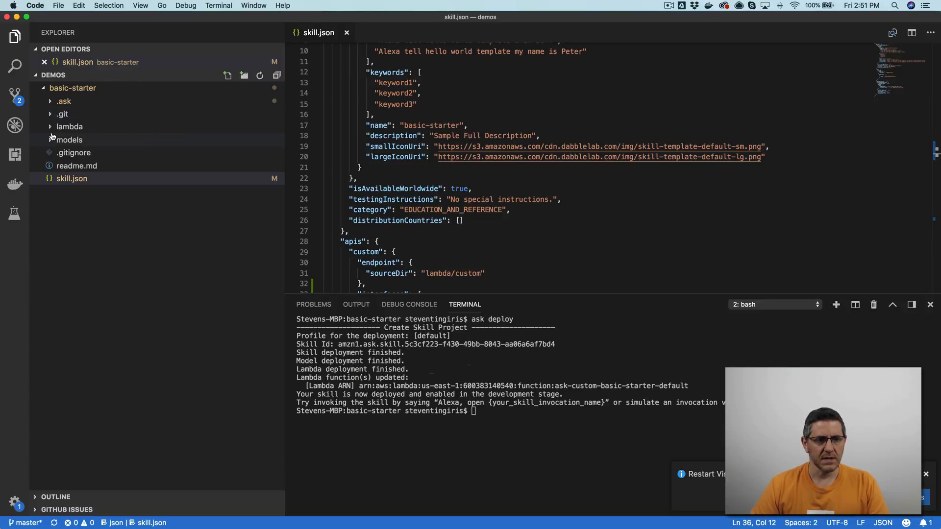
click(69, 127)
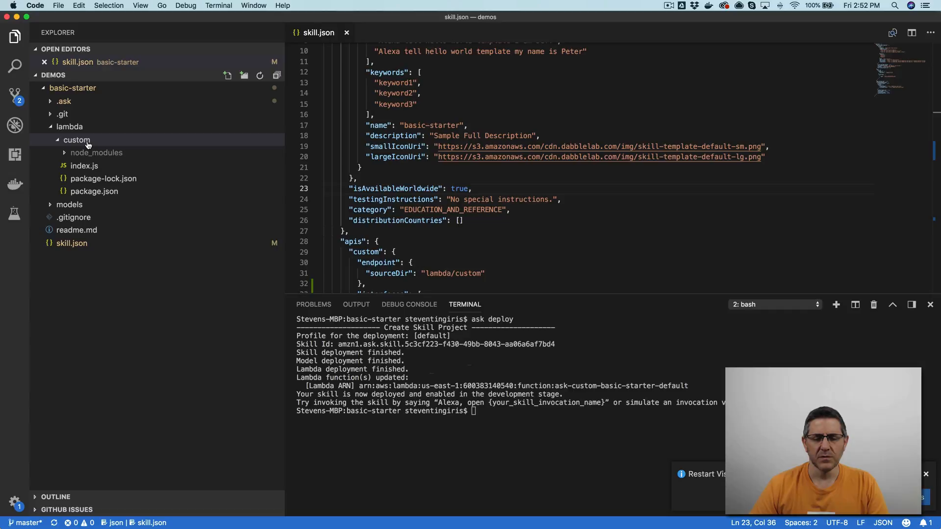
mouse_move(579, 131)
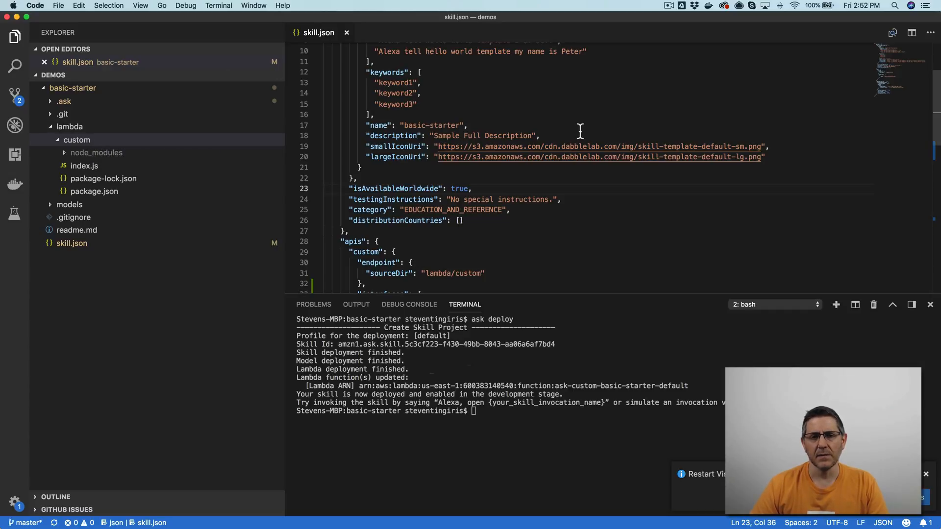
mouse_move(514, 130)
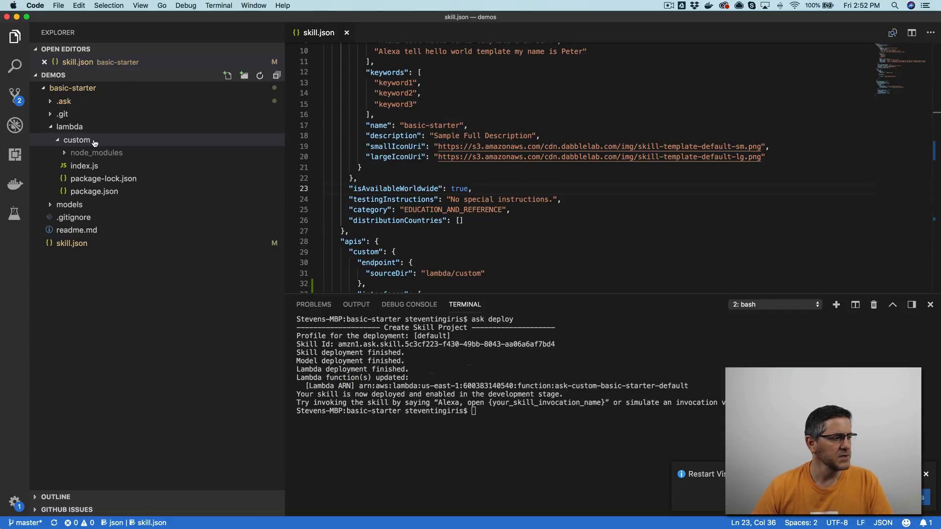
Step: Create main.json in the custom folder with the Hello World APL template, then return to skill.json
right_click(76, 140)
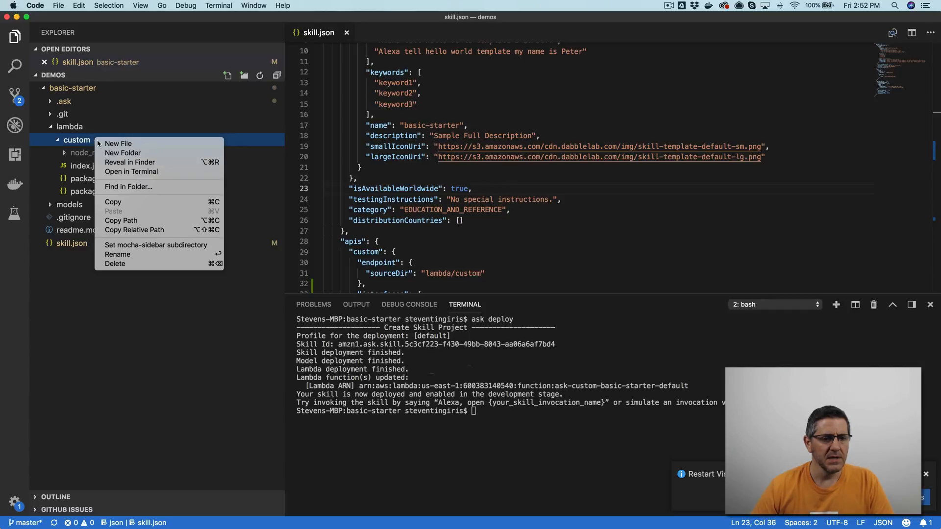
mouse_move(118, 143)
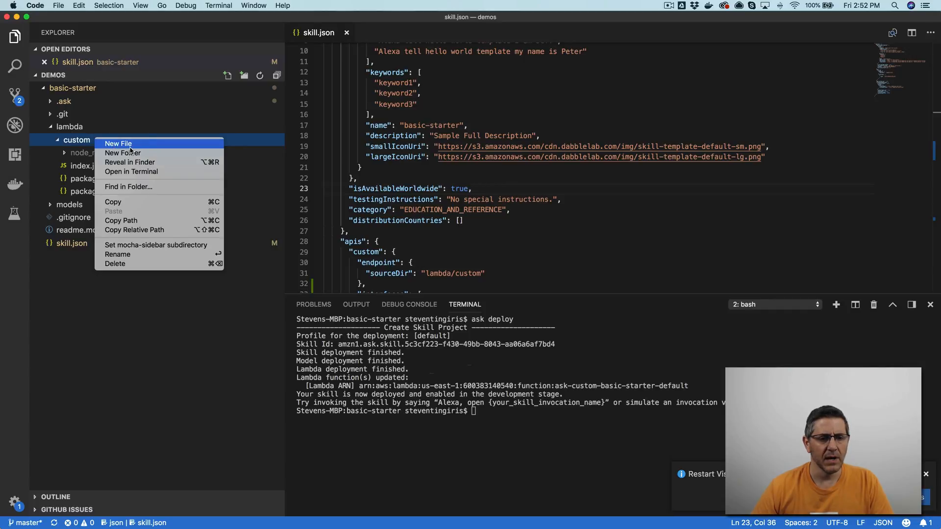
click(118, 143)
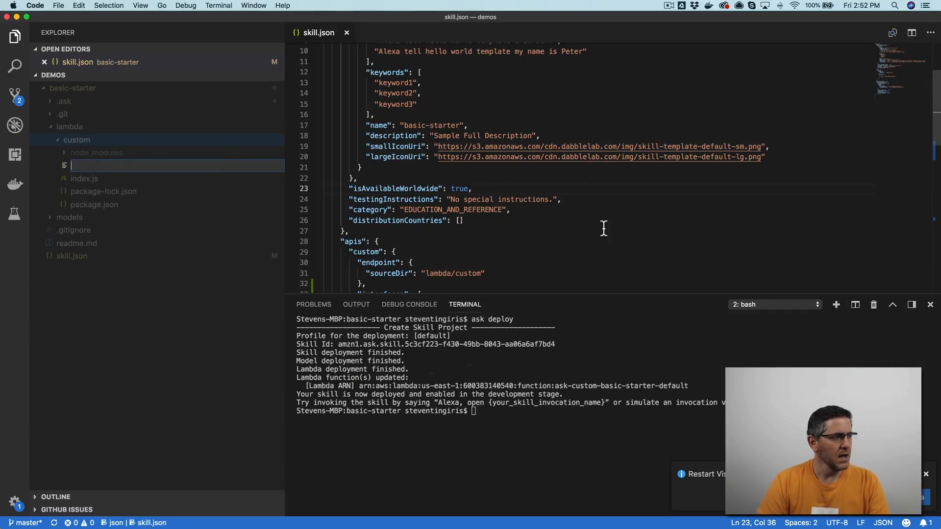
text(main.json)
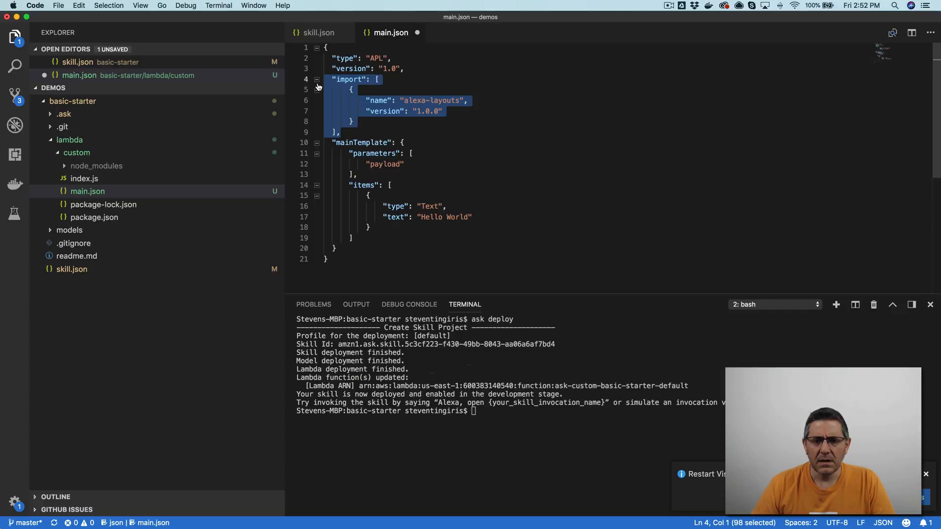
mouse_move(504, 124)
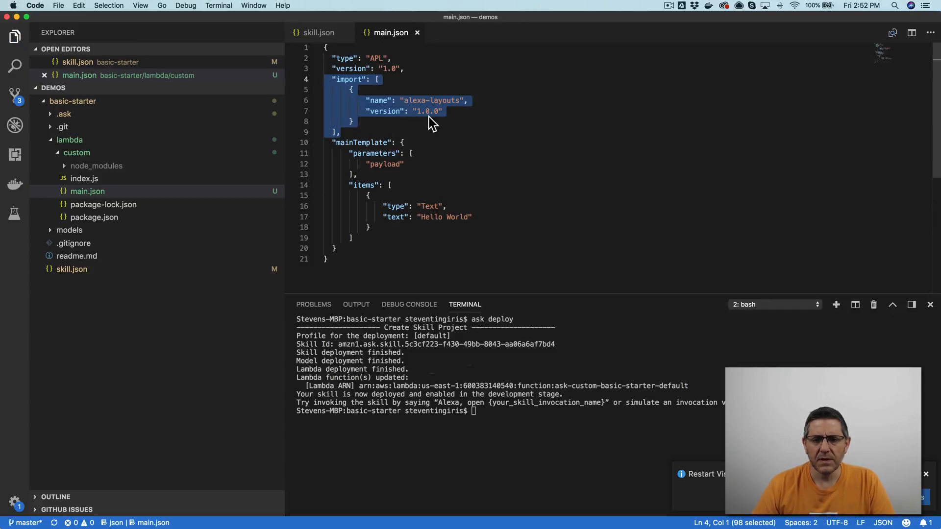
mouse_move(412, 111)
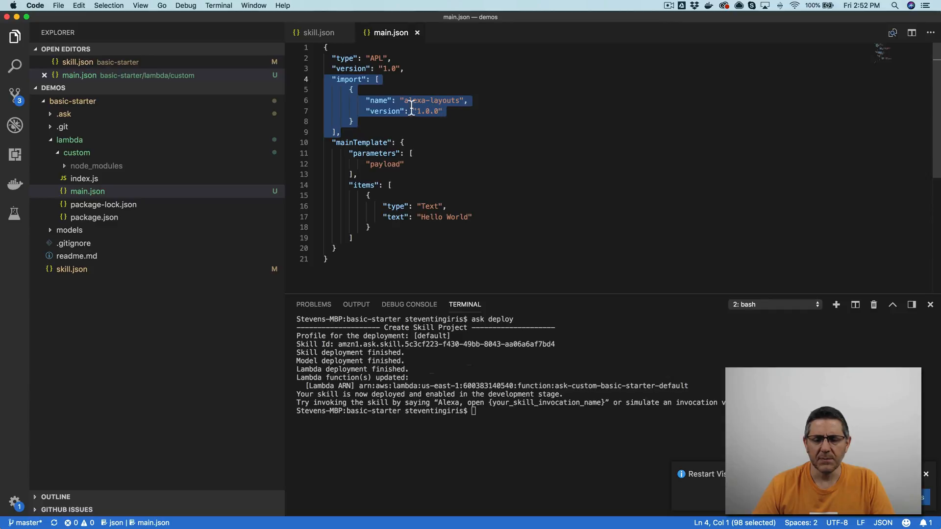
mouse_move(477, 112)
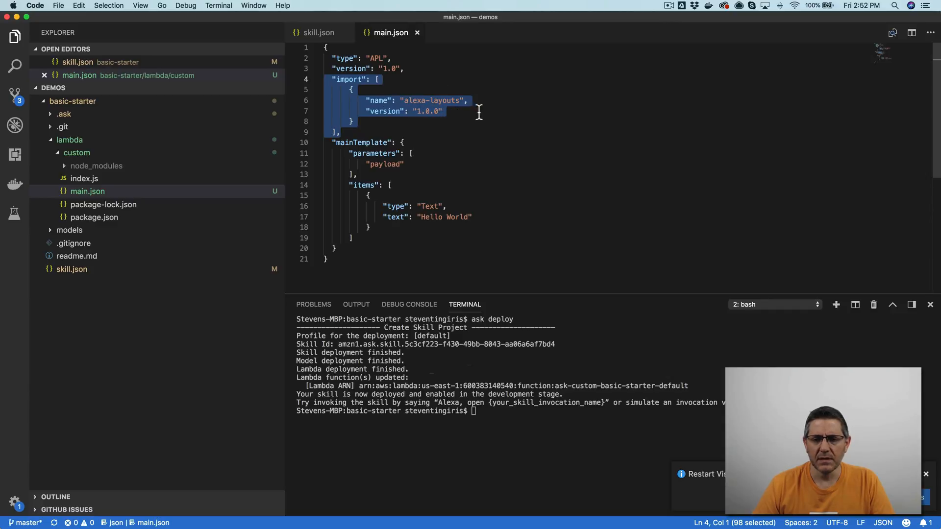
mouse_move(435, 118)
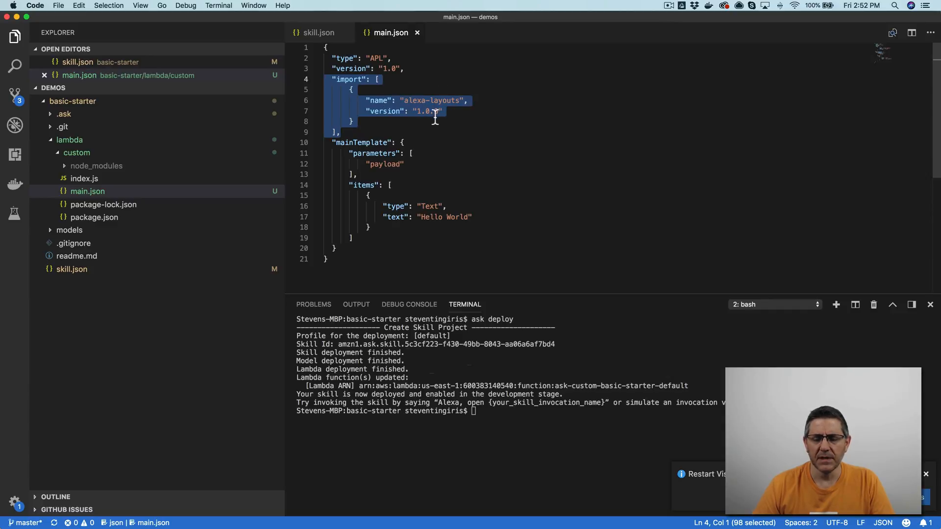
mouse_move(426, 110)
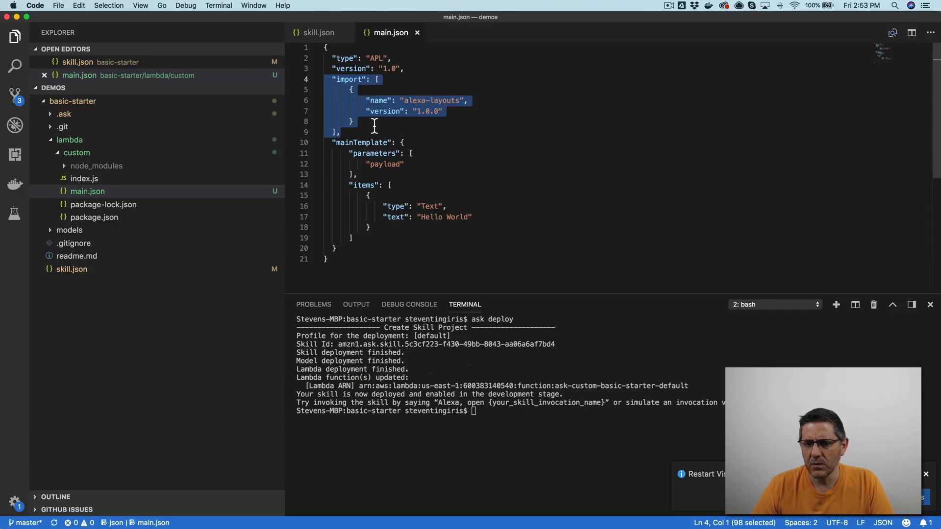
mouse_move(320, 32)
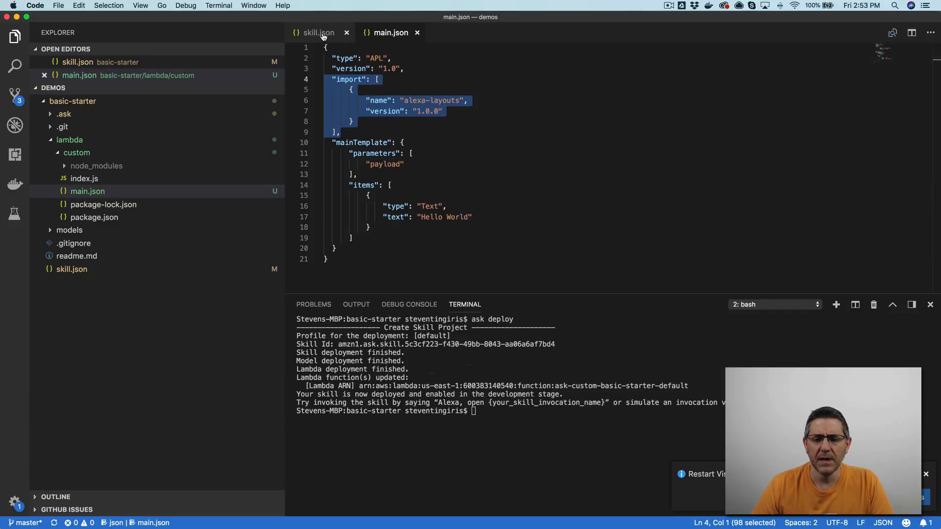
click(317, 32)
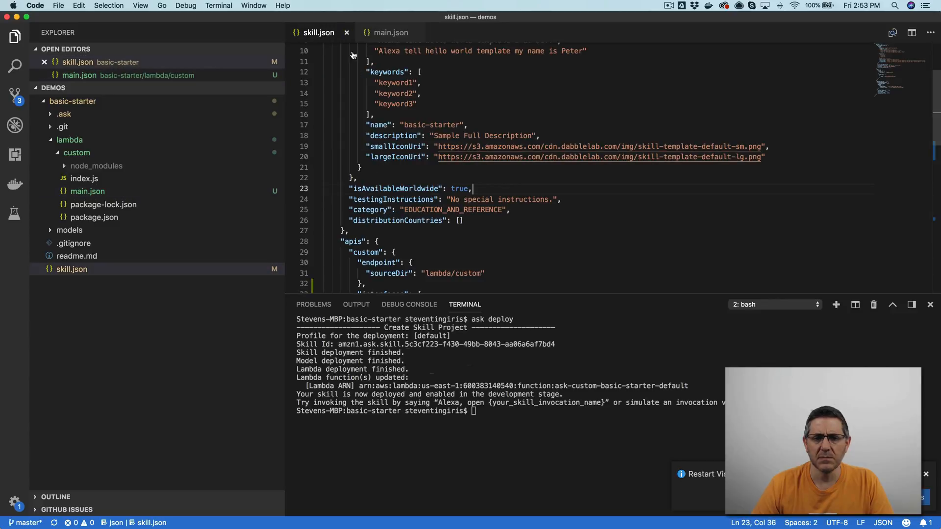
mouse_move(591, 231)
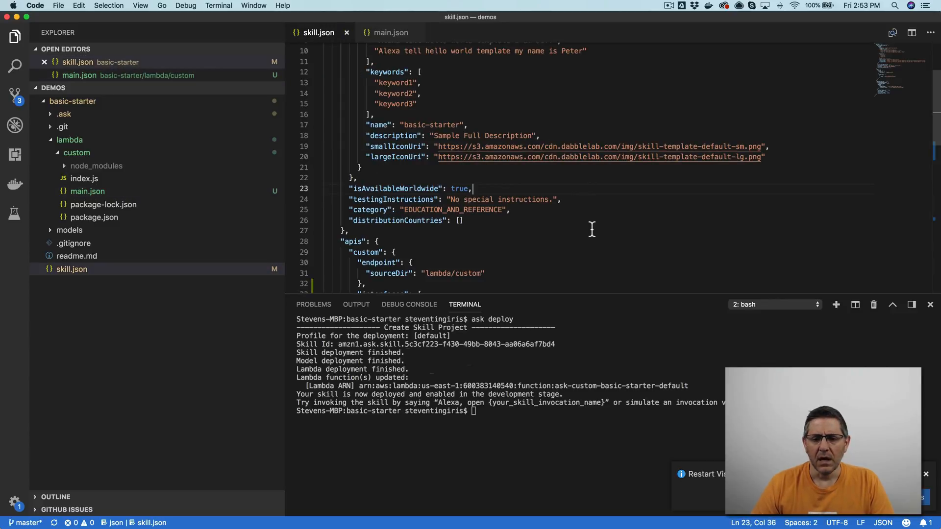
mouse_move(160, 199)
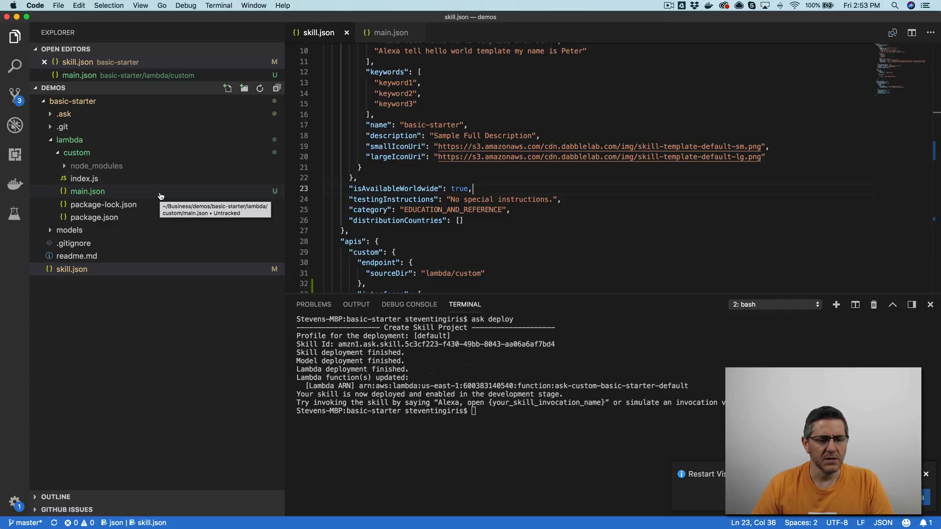
Step: Add `const main = require('./main.json');` at the top of index.js
scroll(up, 3)
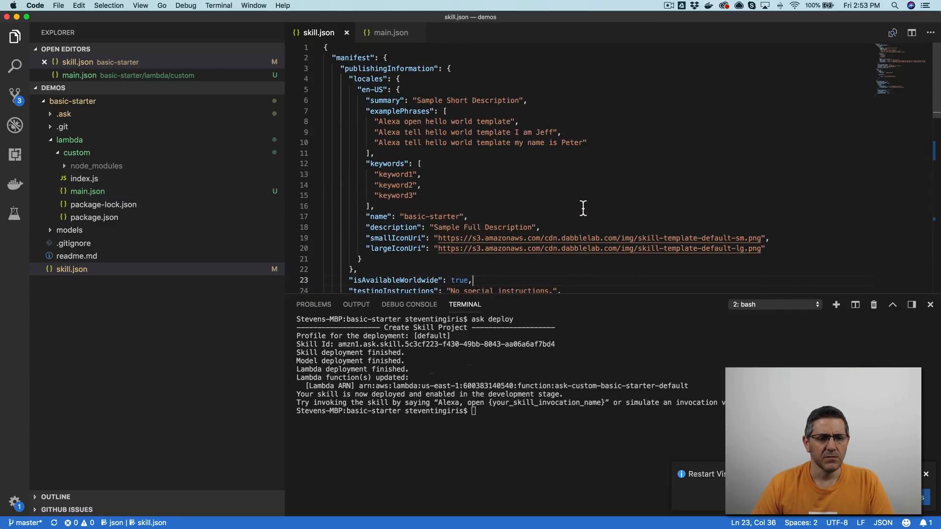
click(85, 178)
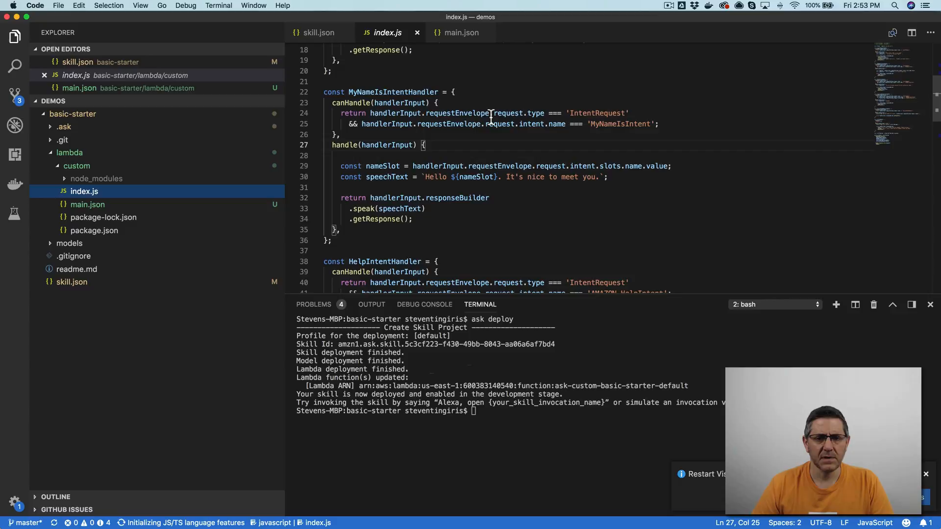
scroll(up, 3)
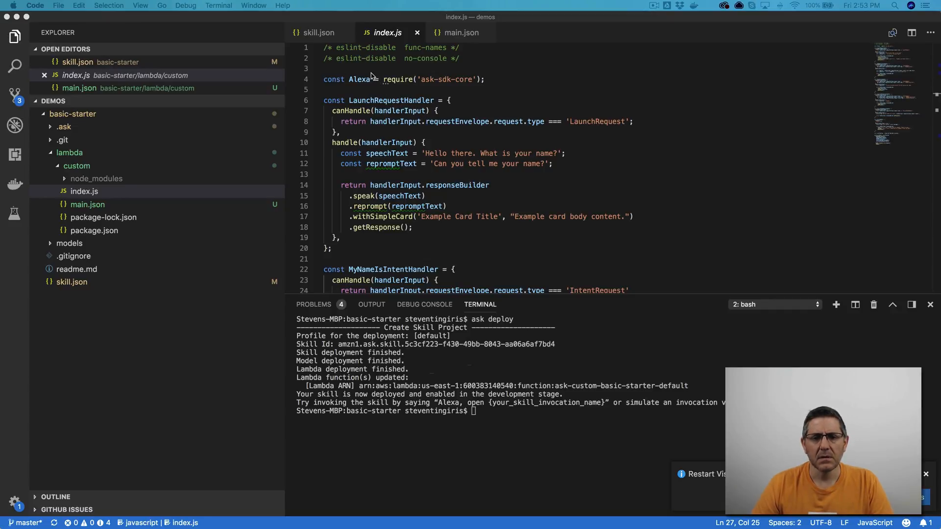
text(const main = require('./main.json');)
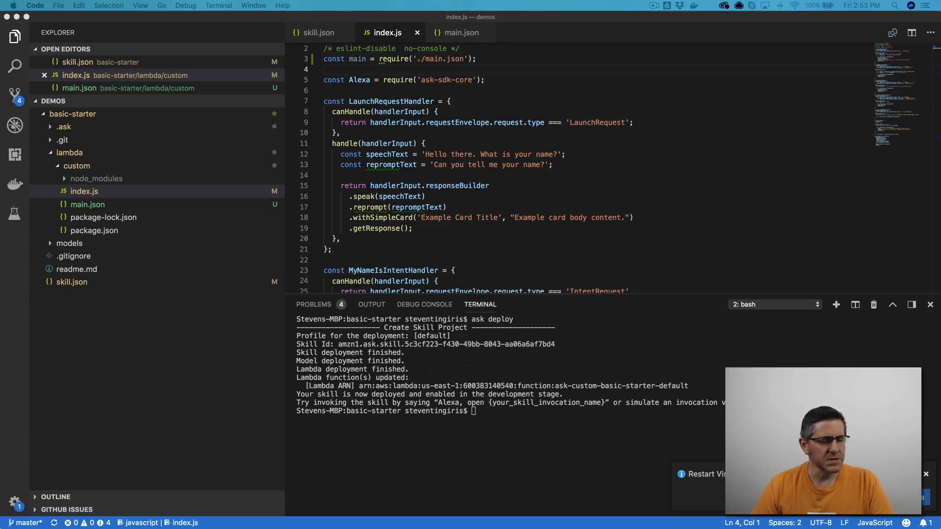
Step: Insert an Alexa.Presentation.APL.RenderDocument directive using main as the document, reviewing main.json against it
click(634, 218)
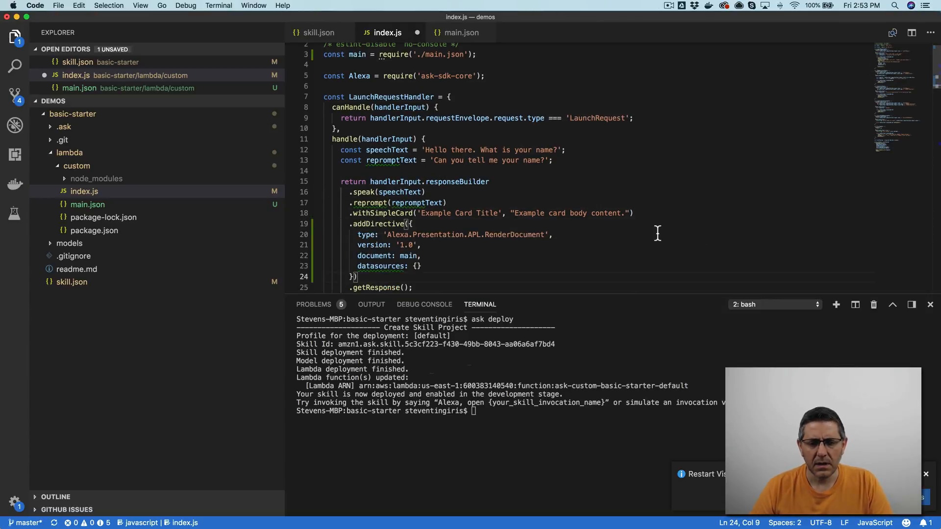
scroll(down, 3)
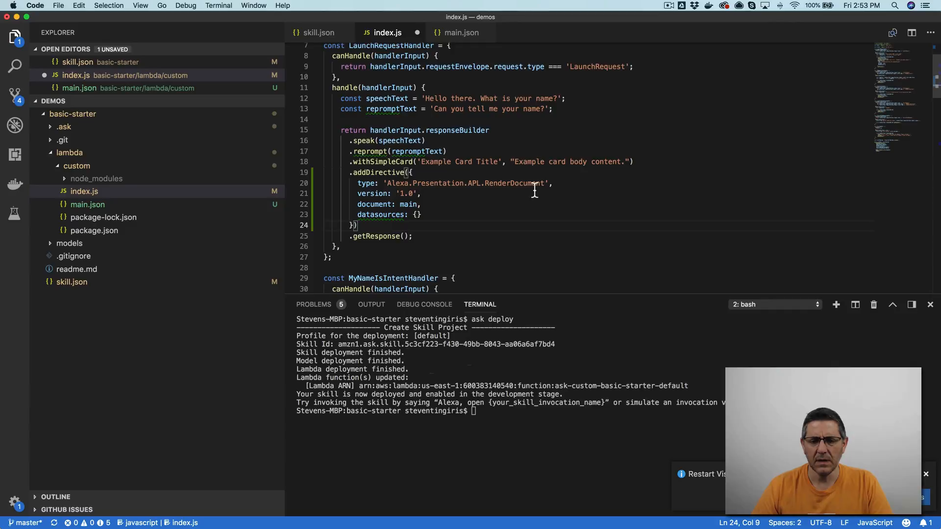
double_click(373, 204)
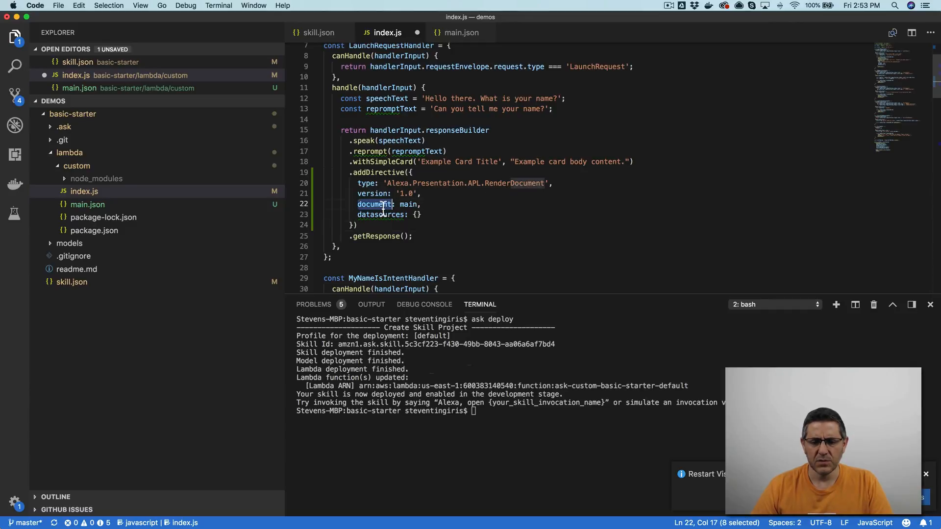
scroll(up, 3)
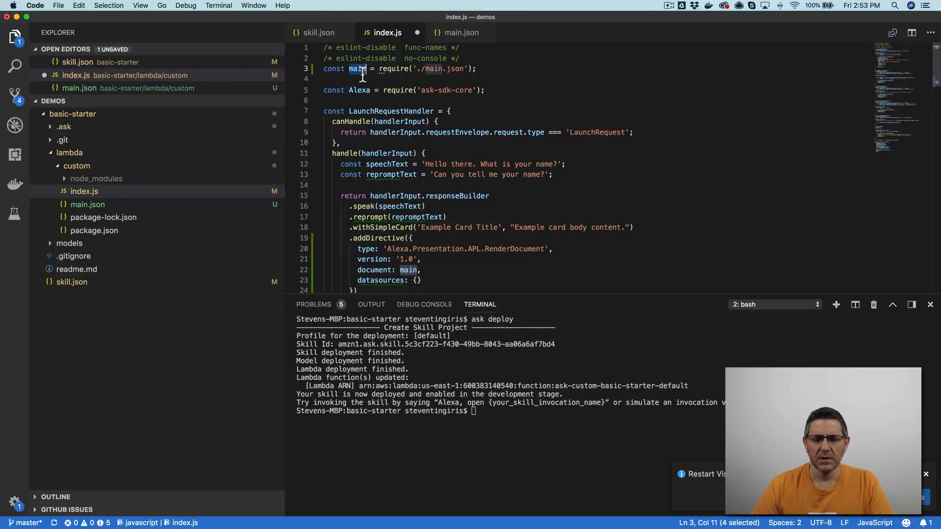
scroll(down, 3)
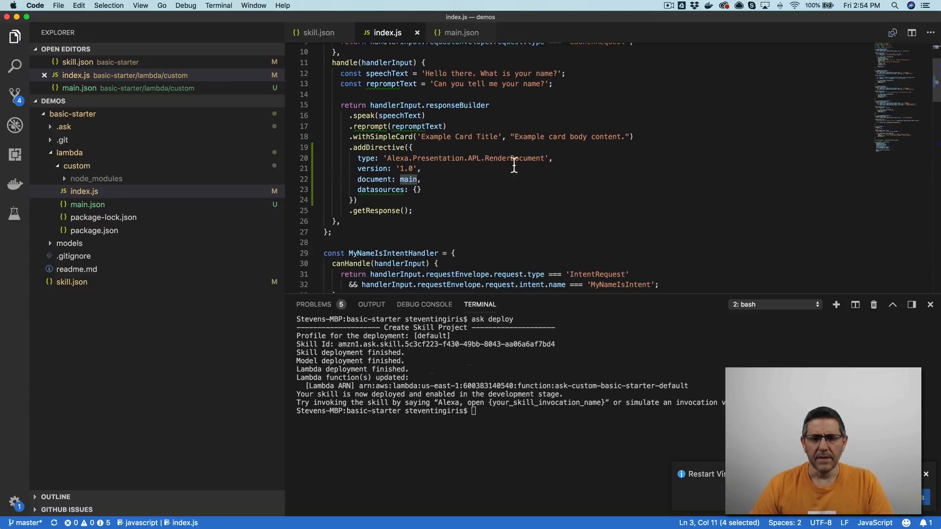
mouse_move(535, 189)
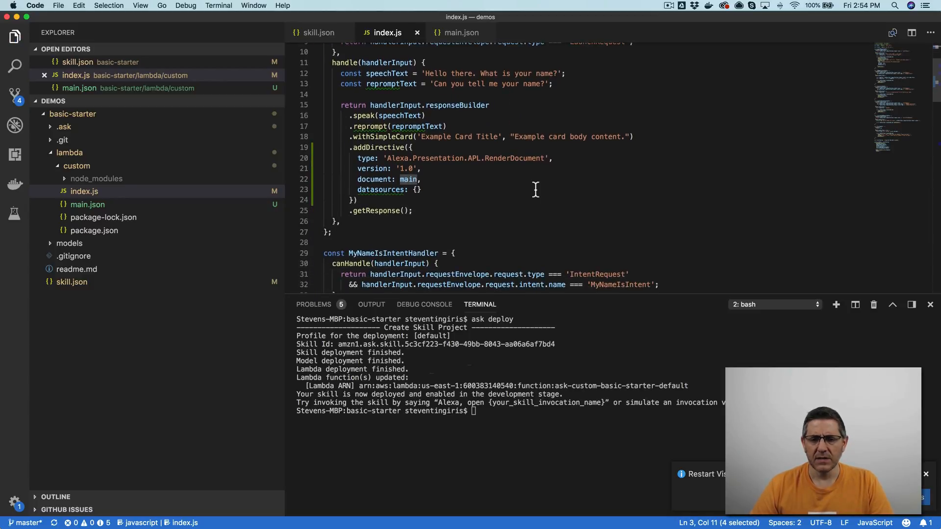
scroll(up, 3)
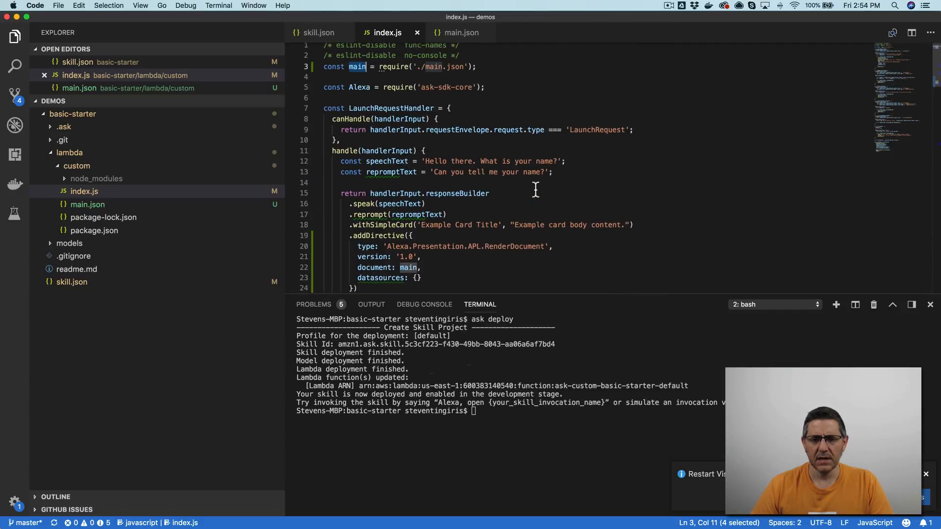
mouse_move(555, 160)
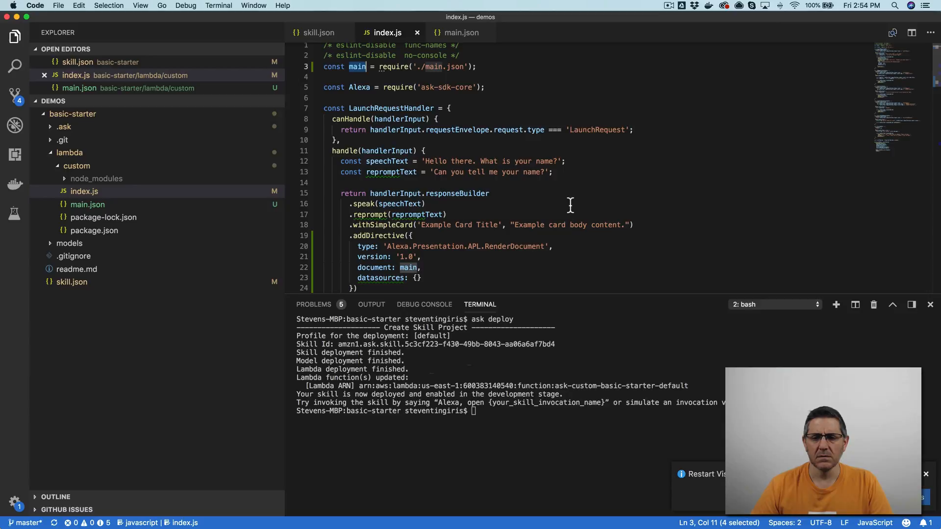
scroll(up, 3)
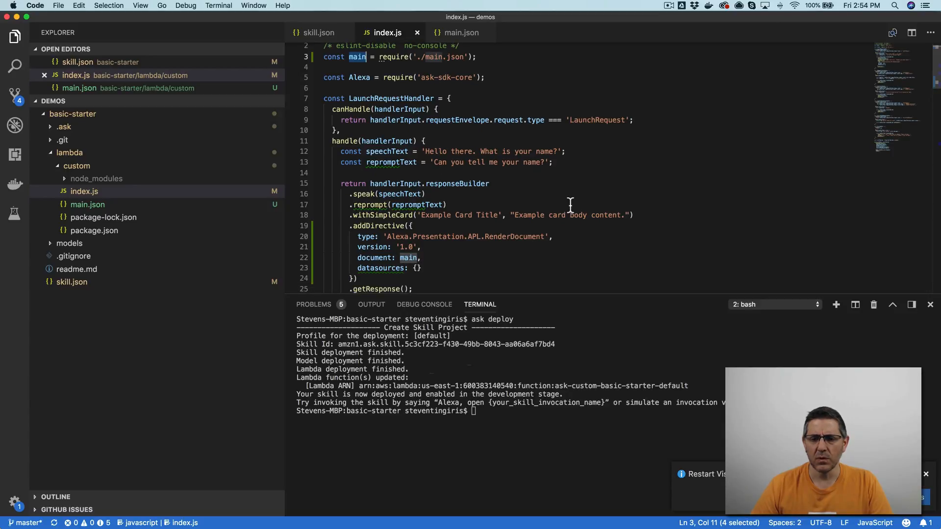
scroll(down, 3)
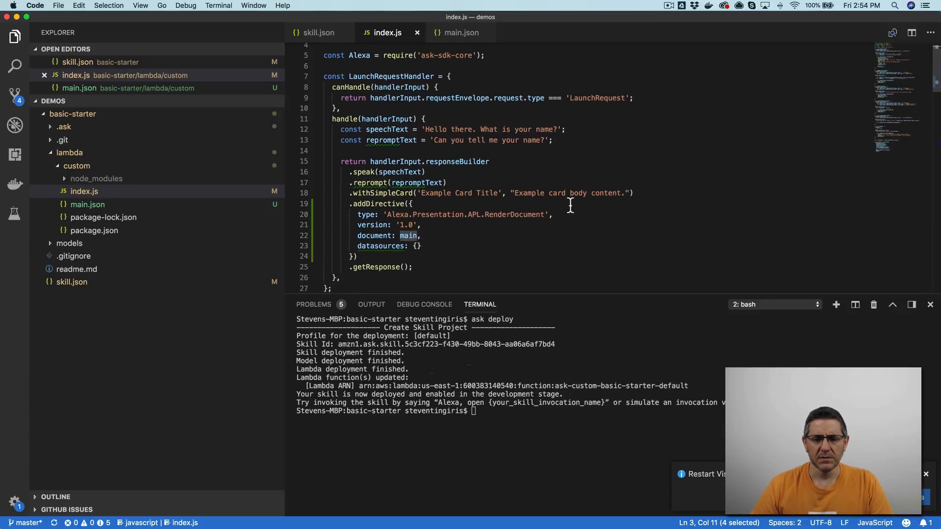
scroll(up, 3)
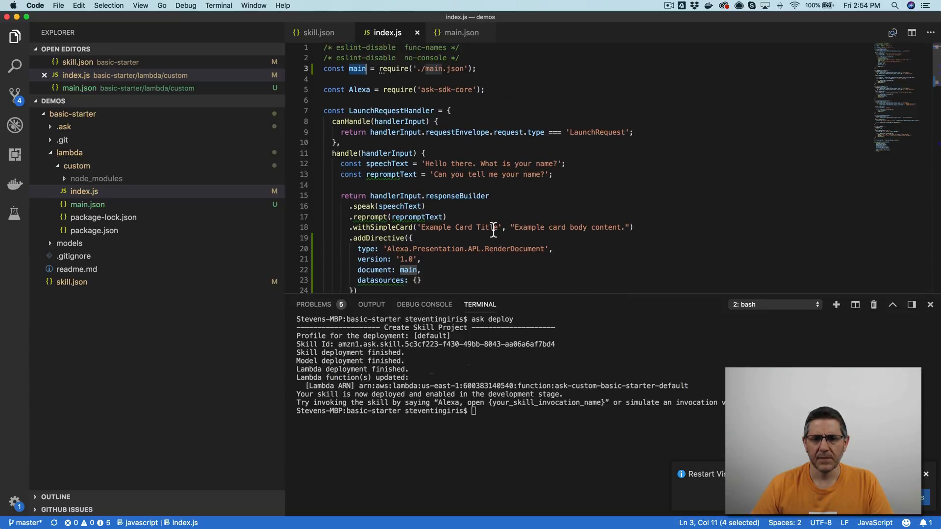
click(461, 32)
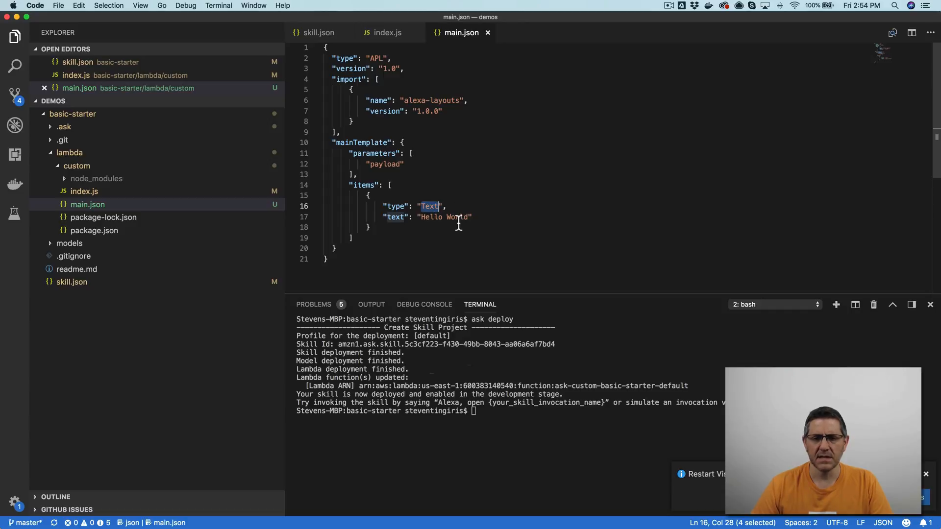
click(386, 32)
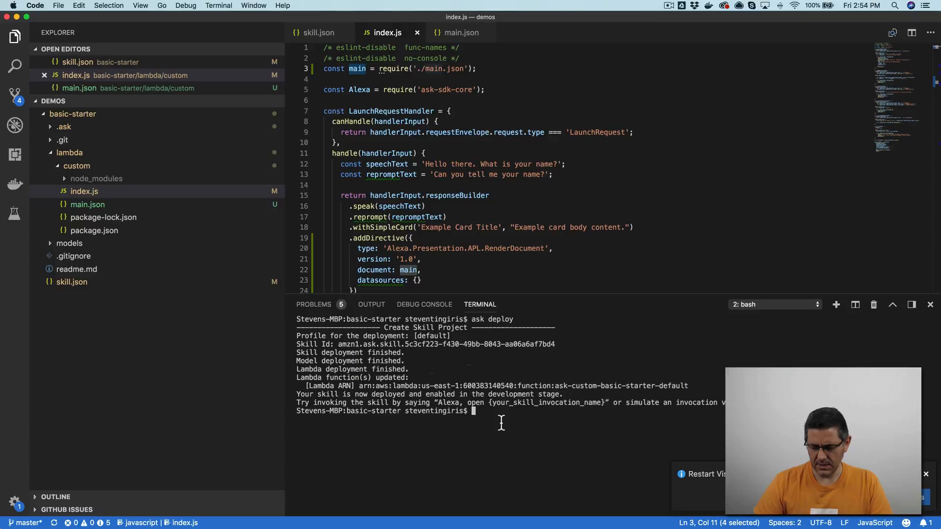
Step: Run `ask deploy` again so the terminal reports the skill is updating
text(ask deploy)
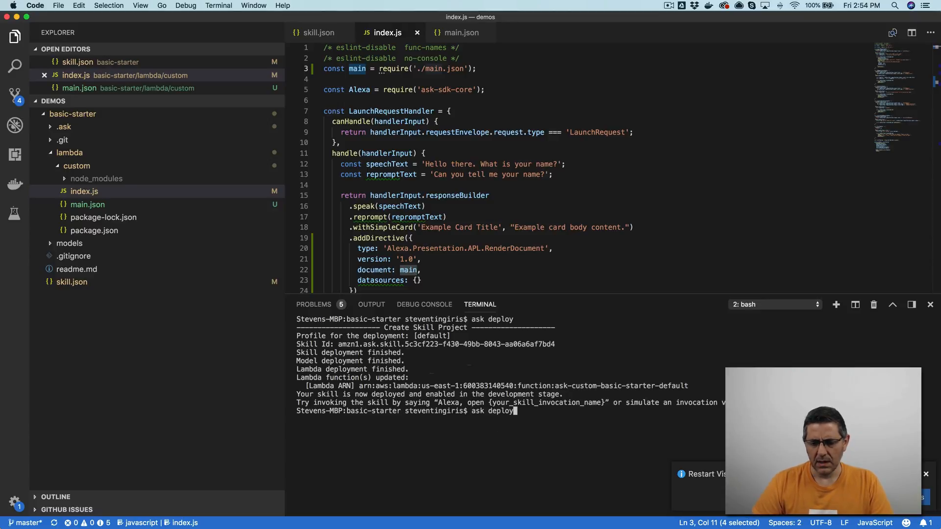
key(Return)
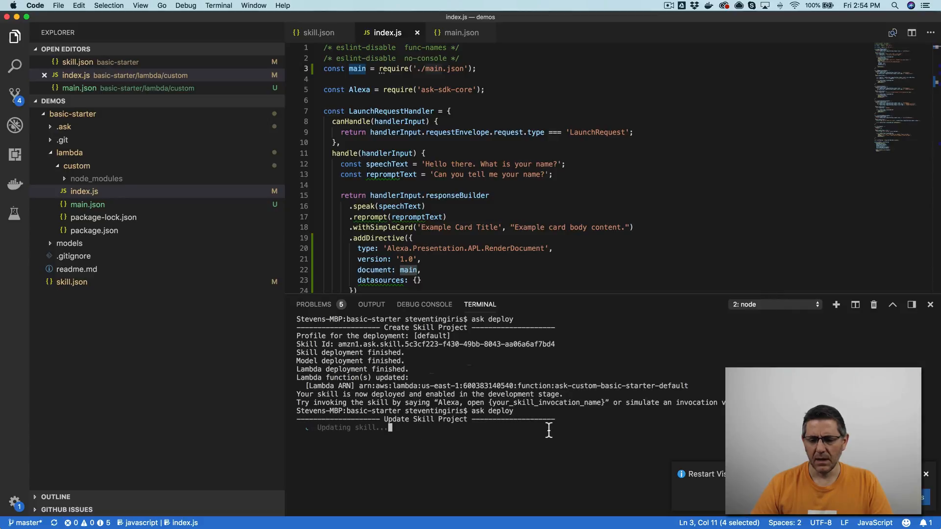
mouse_move(543, 457)
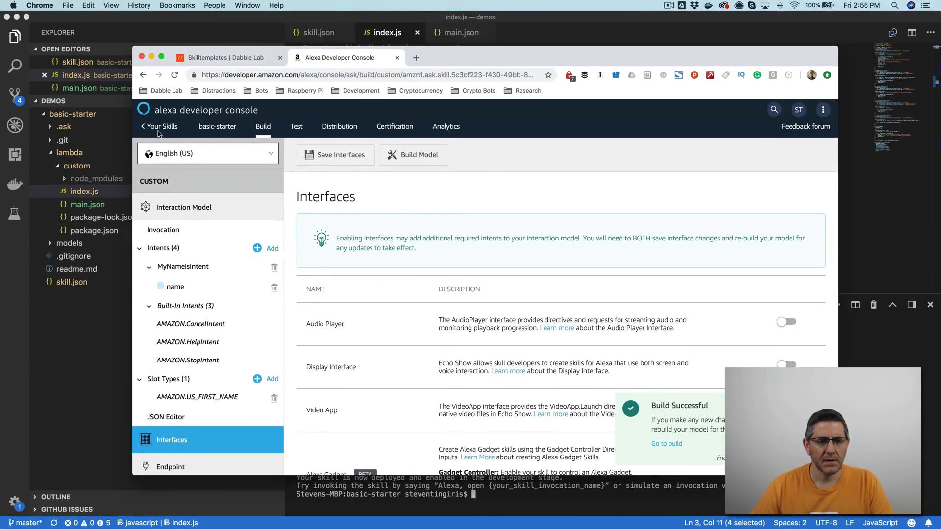
mouse_move(263, 127)
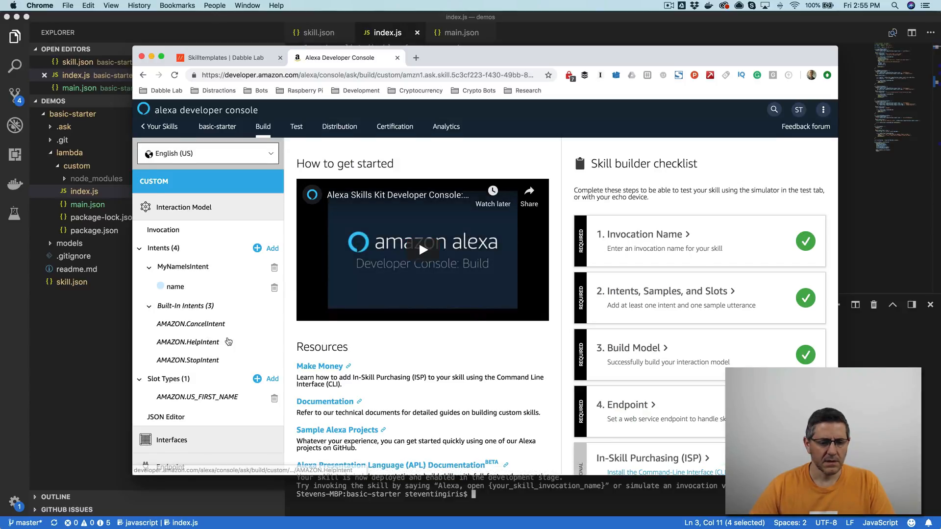
Step: Review the skill's Interfaces list, then switch to the Test simulator
click(171, 439)
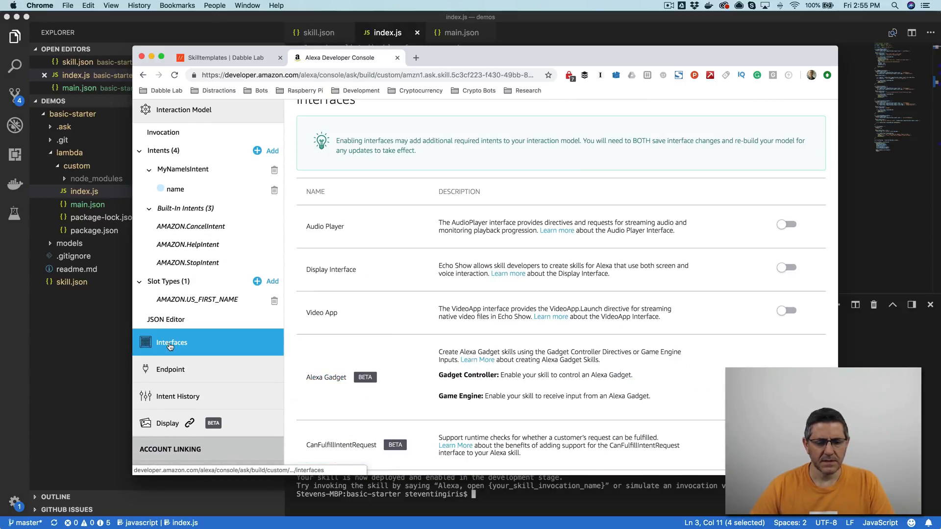
scroll(down, 3)
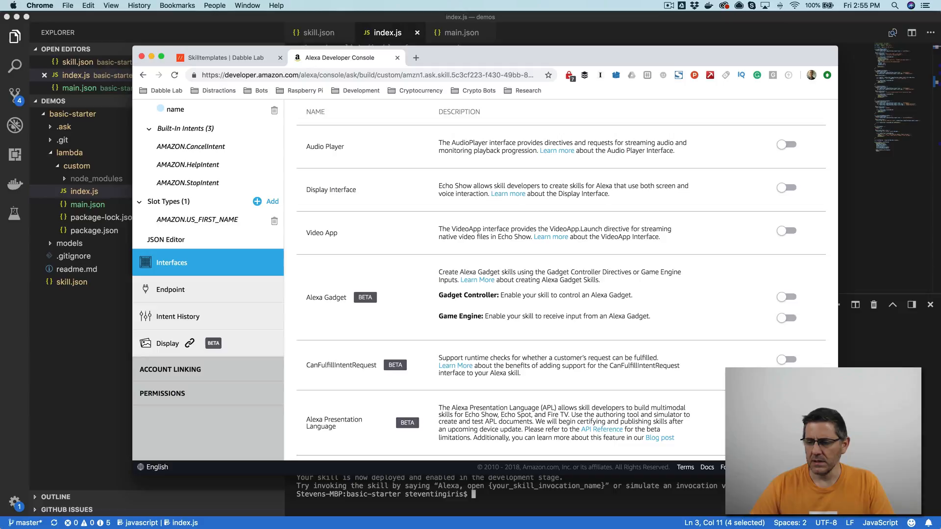
scroll(up, 3)
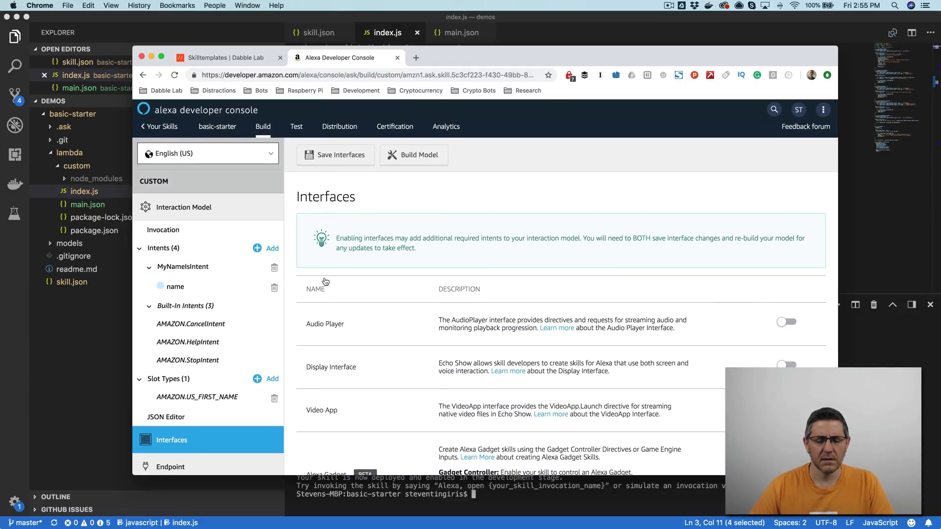
mouse_move(429, 198)
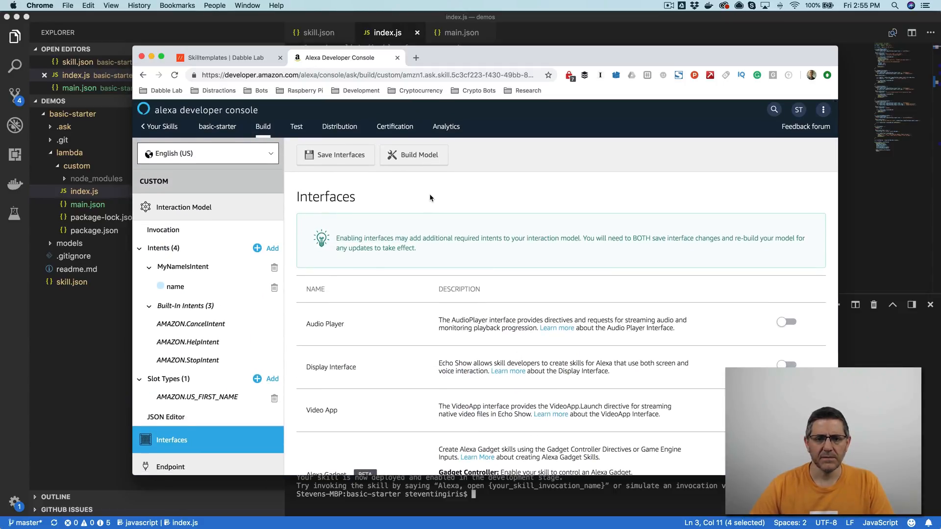
click(296, 127)
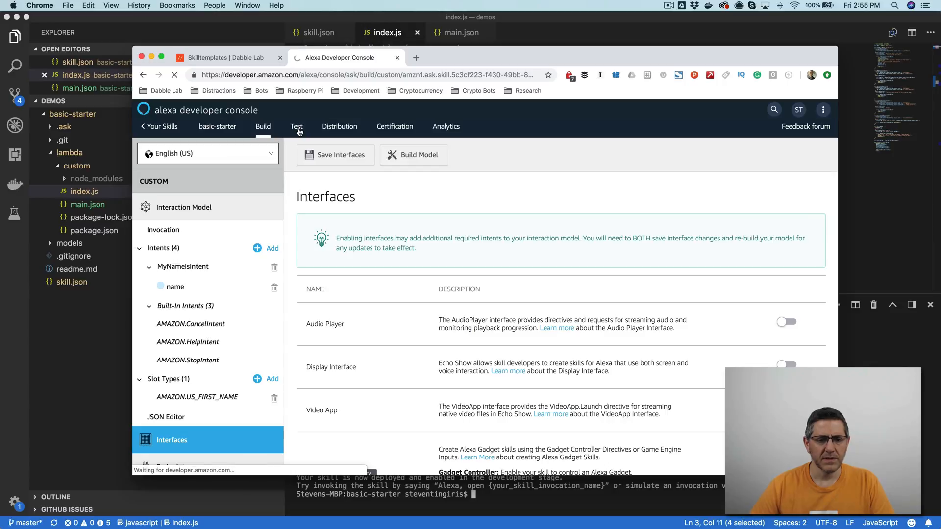
click(296, 126)
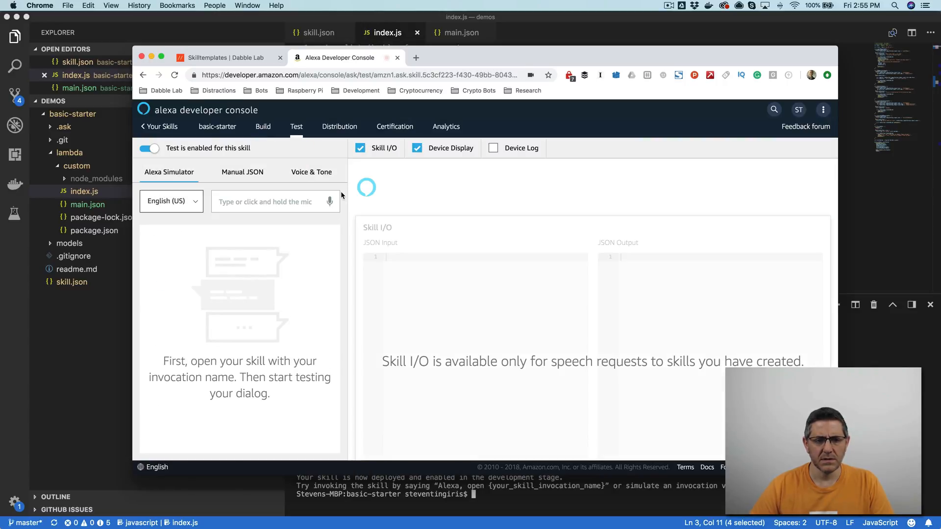
Step: Return to Build, confirm the invocation name is basic starter, and go back to Test
click(263, 126)
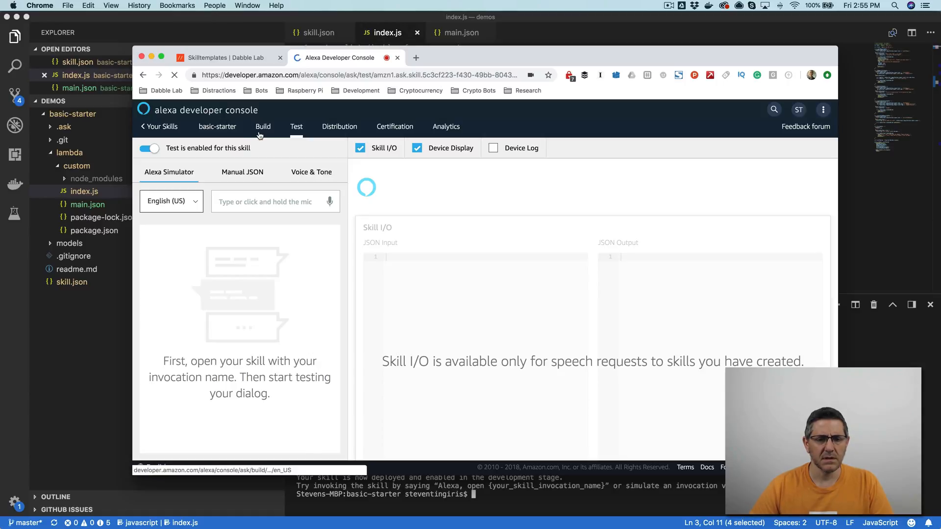
click(263, 126)
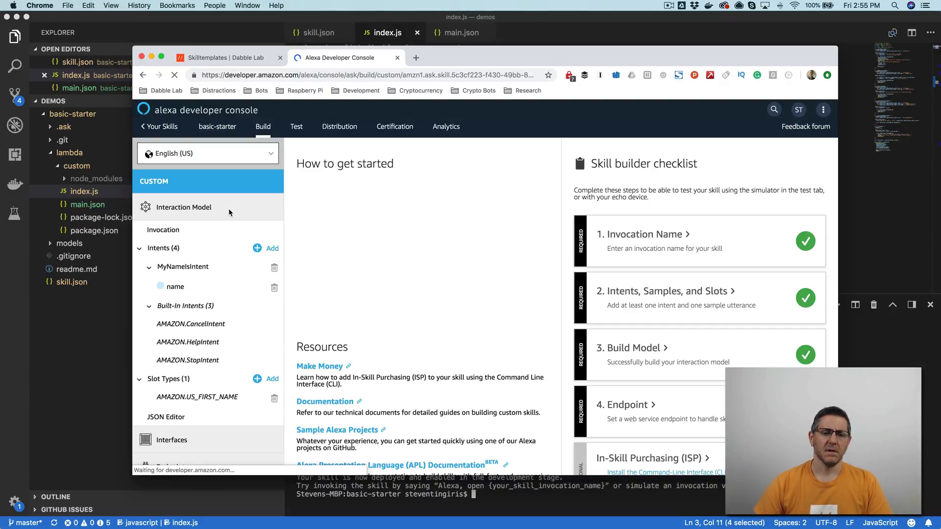
click(162, 229)
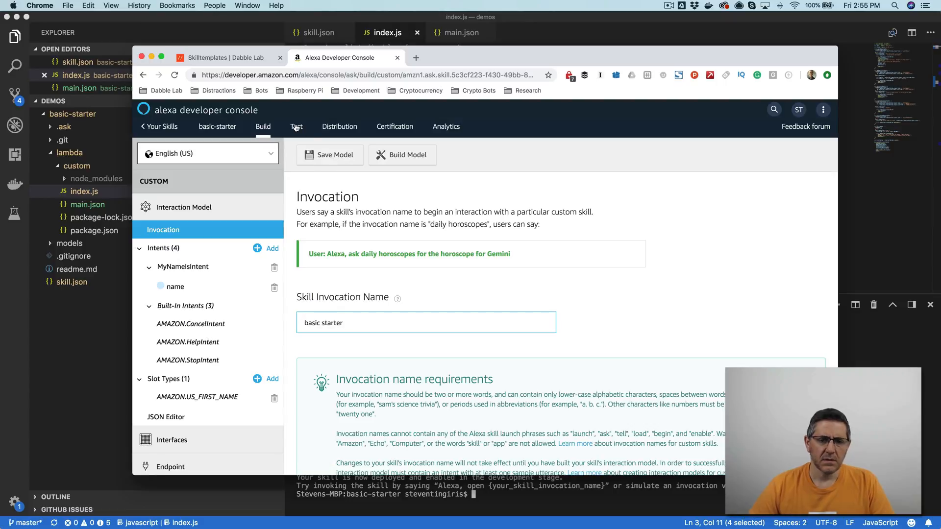
click(296, 126)
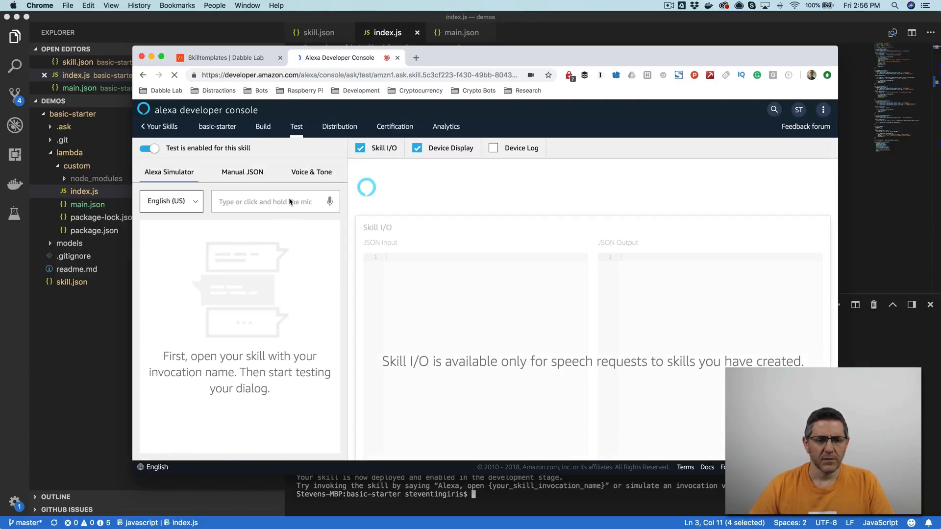
Step: Send 'open basic starter' in the simulator and scroll to the Medium Hub display rendering Hello World
text(open)
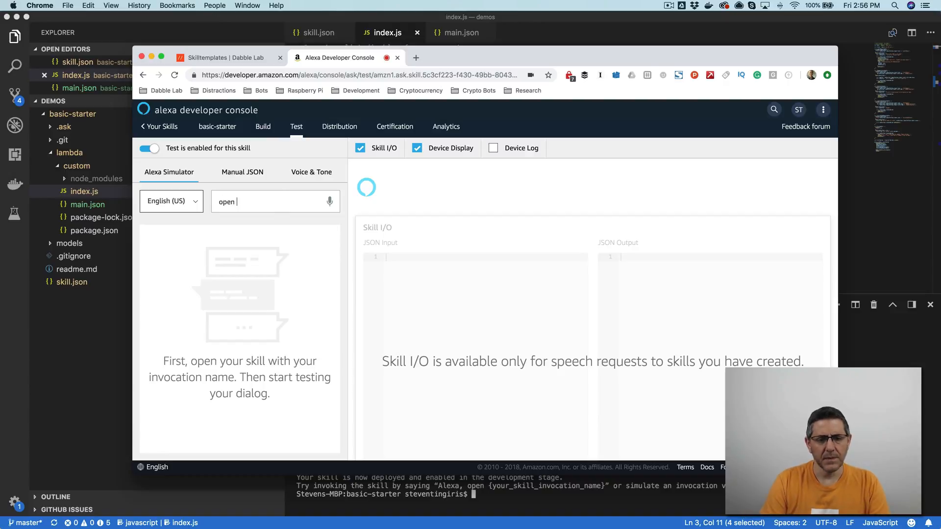
text(basic st)
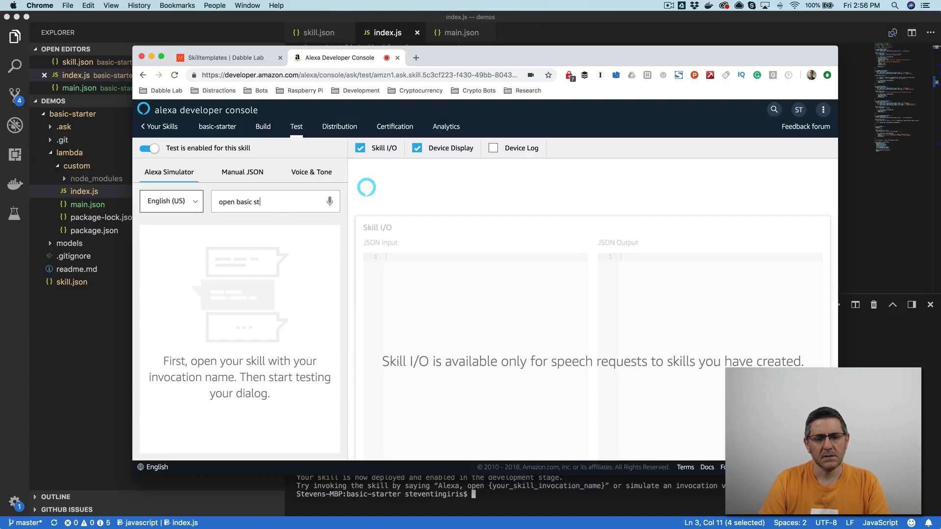
key(Return)
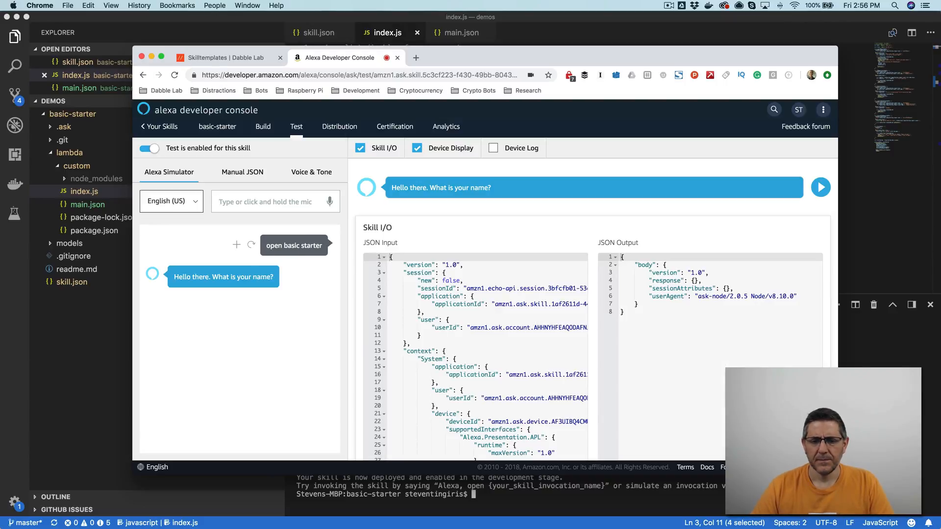
mouse_move(434, 221)
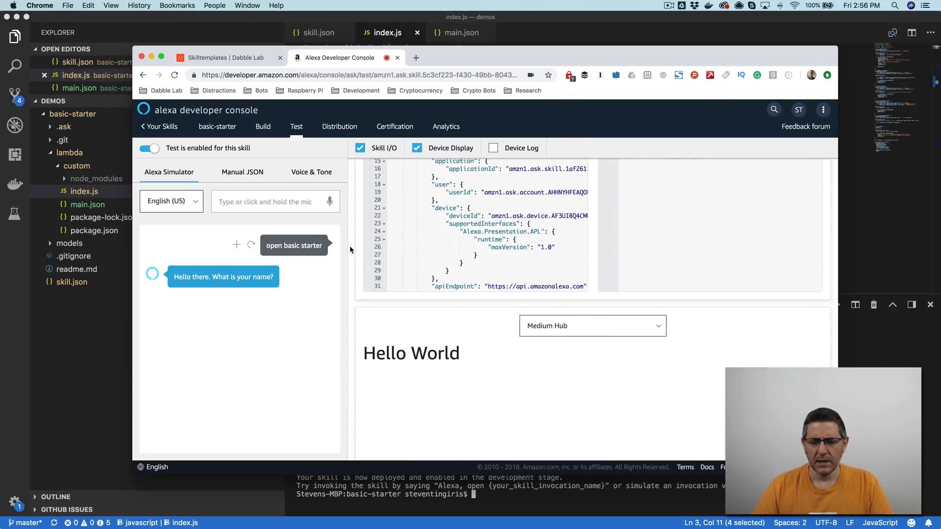
scroll(down, 3)
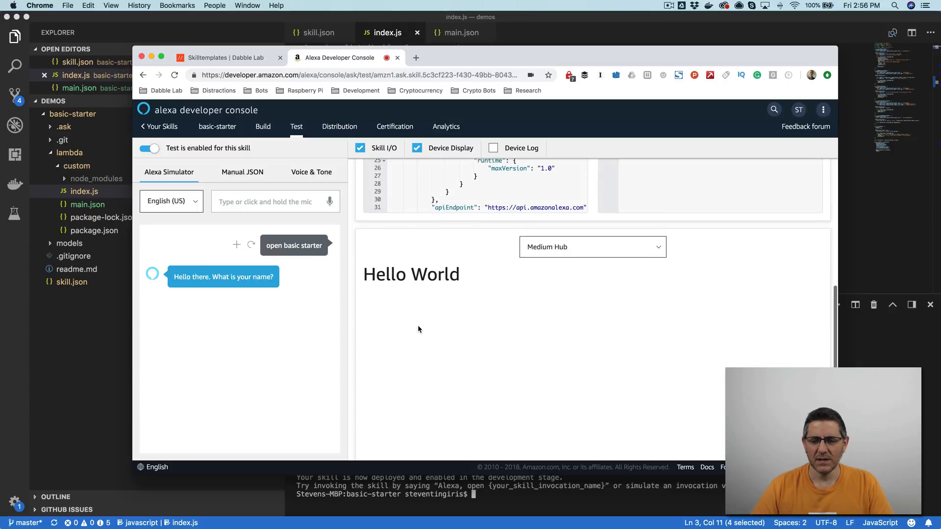
mouse_move(410, 313)
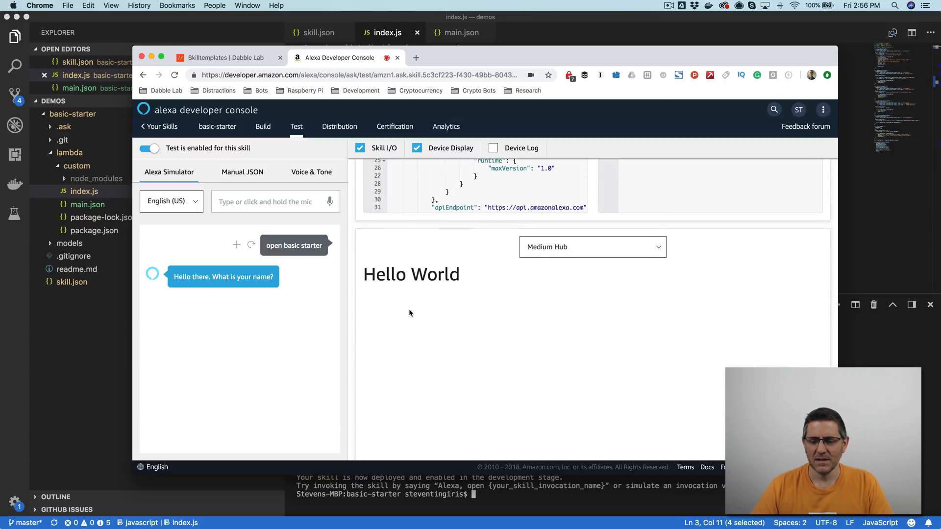
mouse_move(420, 296)
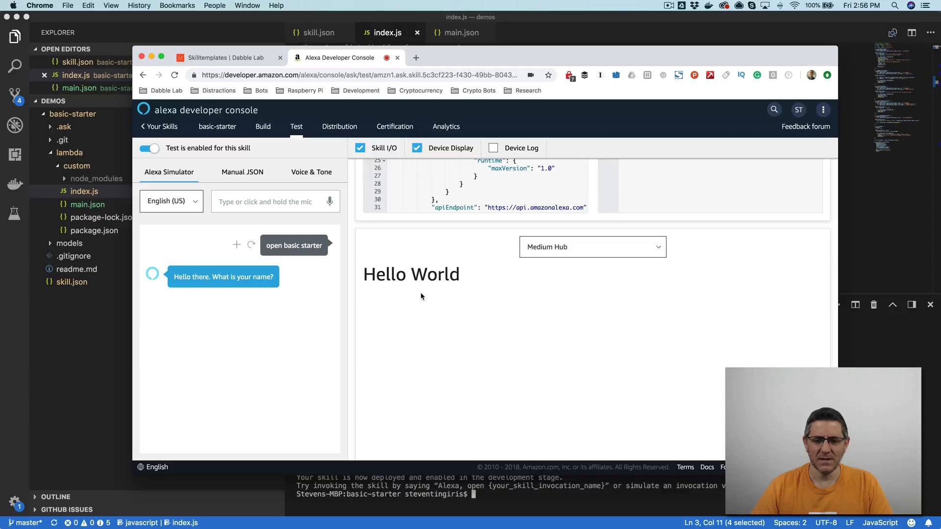
mouse_move(445, 285)
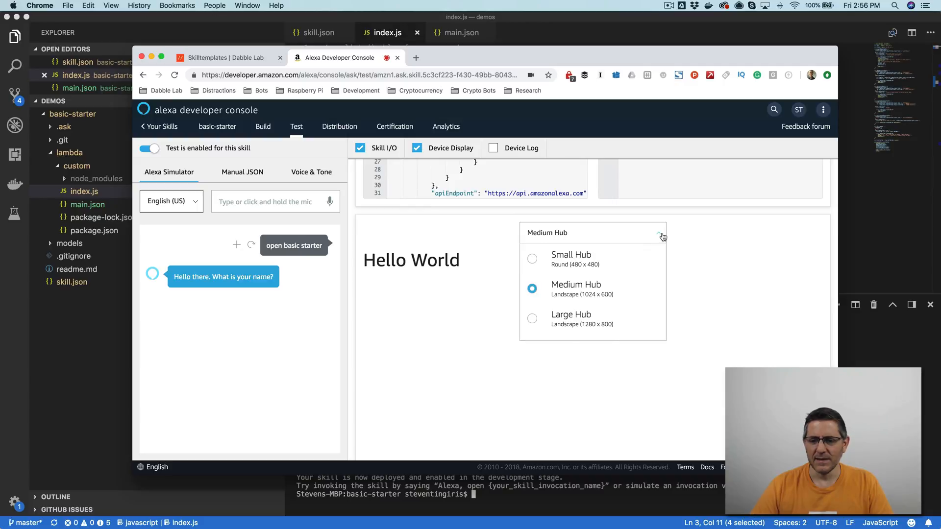
click(658, 233)
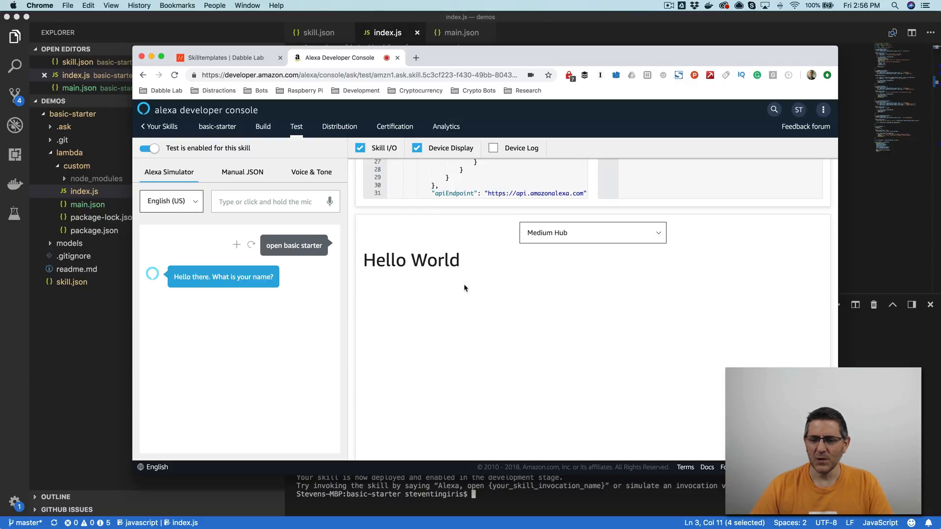
mouse_move(431, 284)
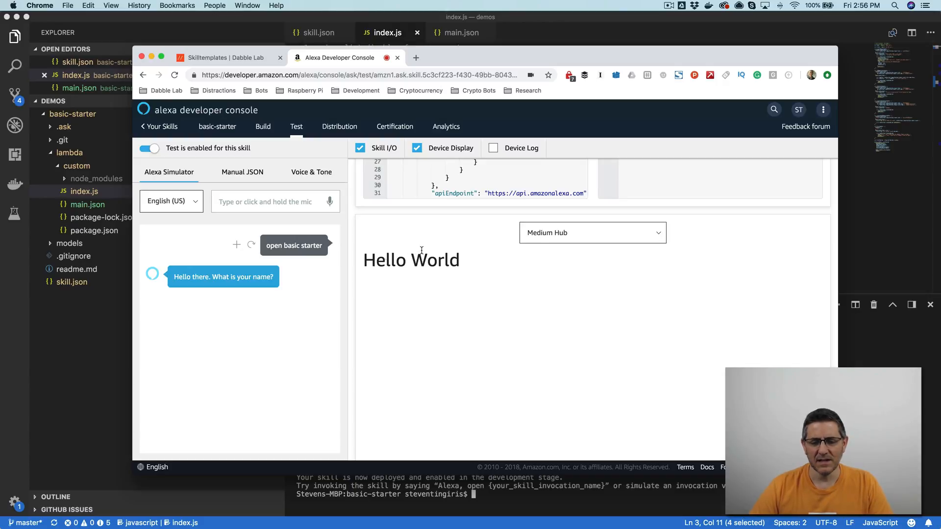
mouse_move(450, 275)
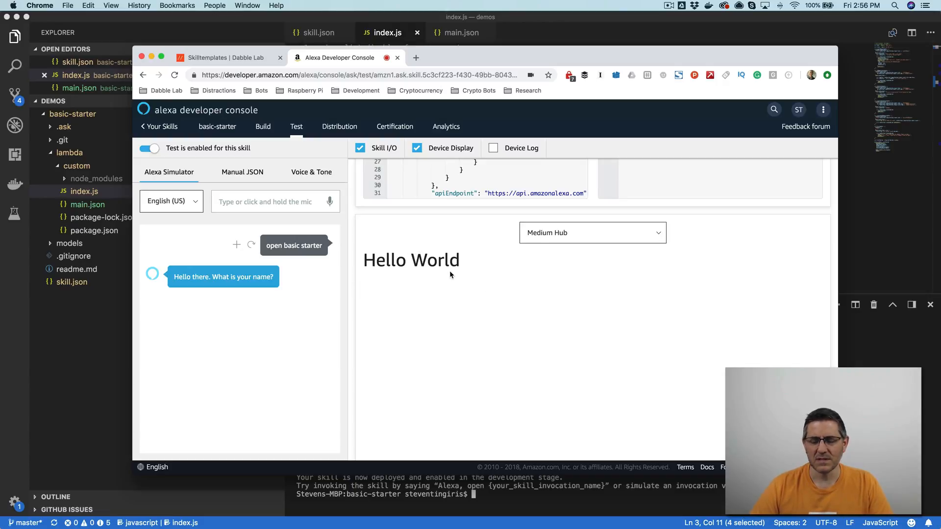
mouse_move(458, 314)
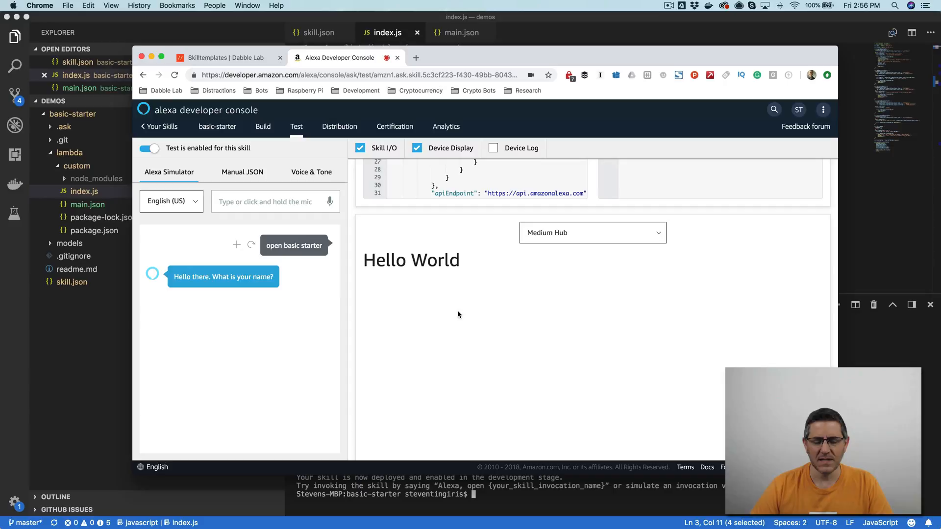
mouse_move(468, 308)
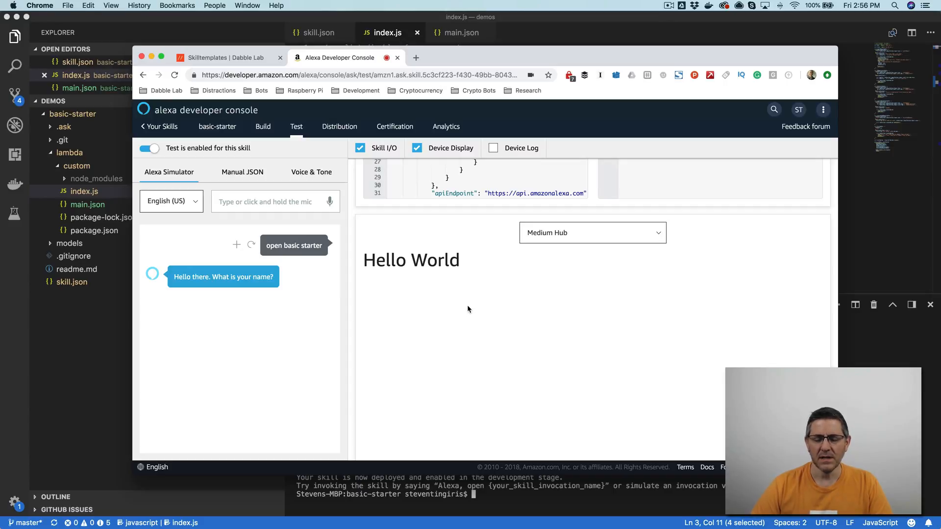
mouse_move(452, 288)
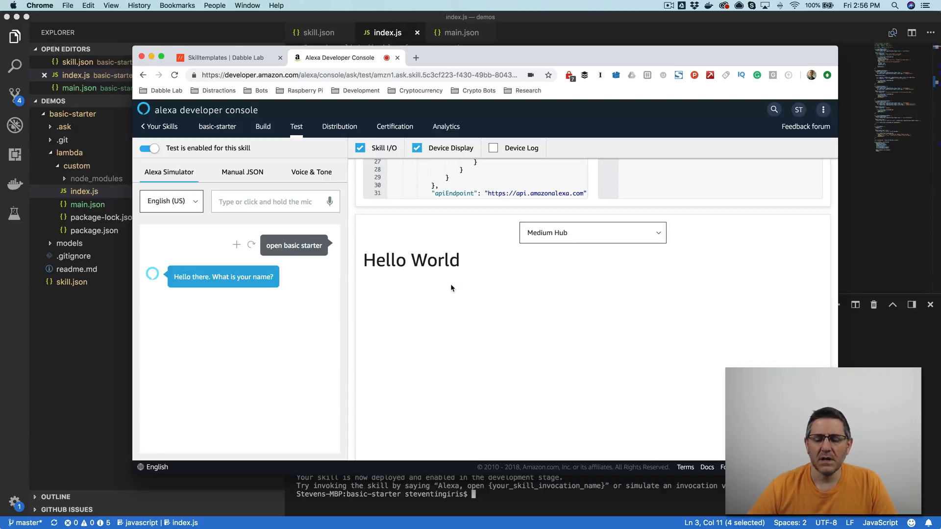
mouse_move(460, 300)
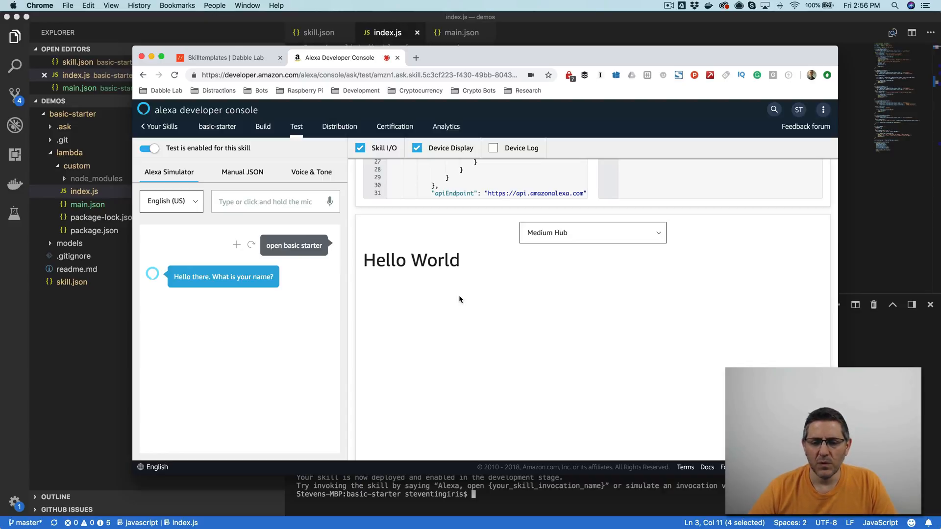
mouse_move(475, 325)
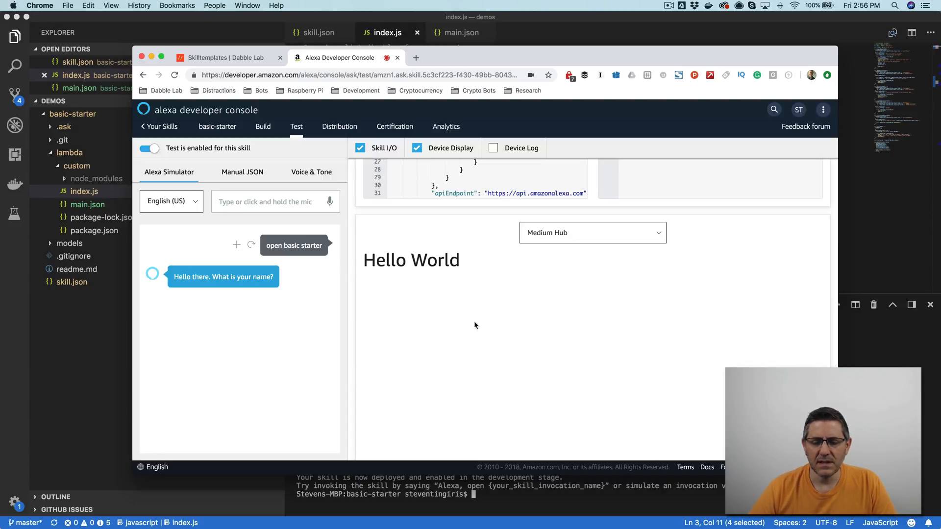
mouse_move(483, 352)
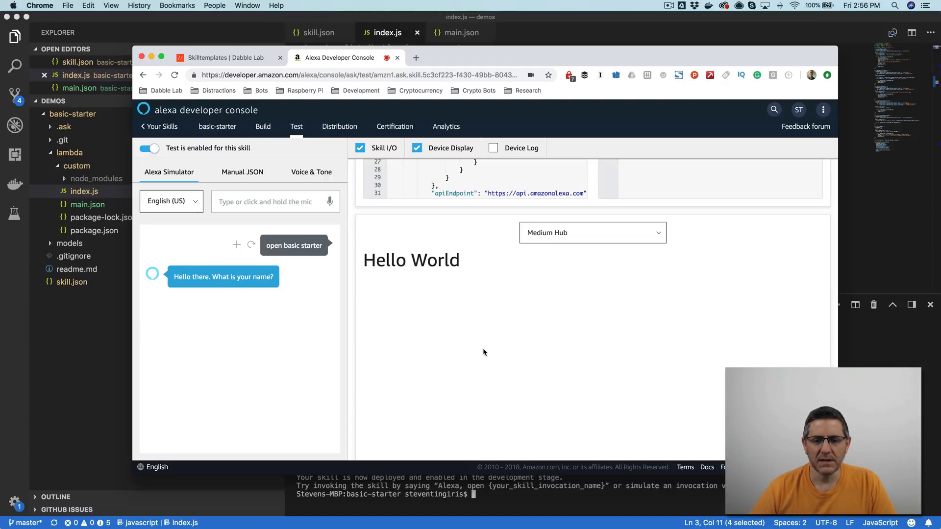
mouse_move(487, 354)
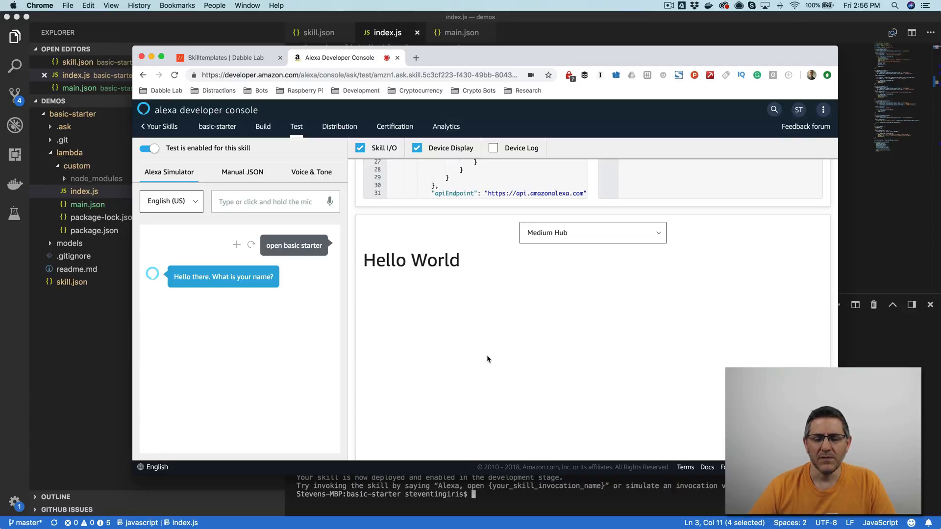
mouse_move(506, 358)
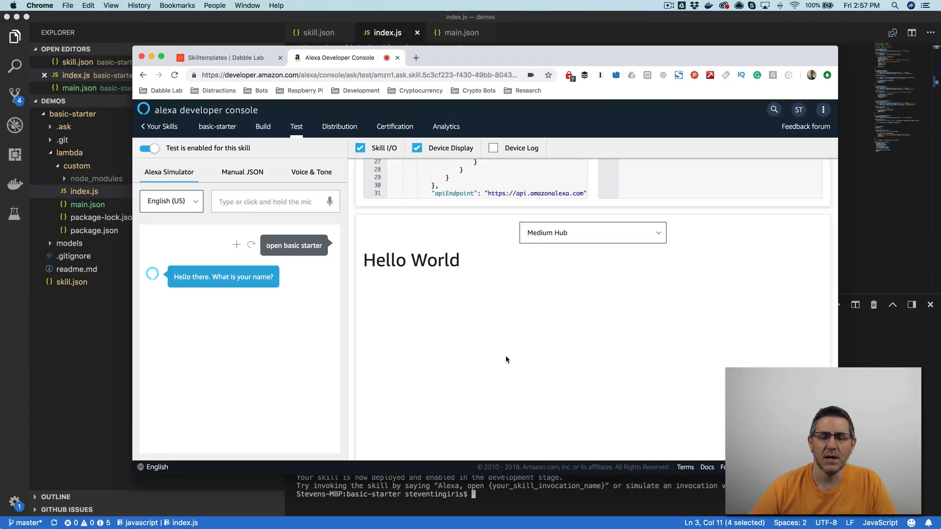
mouse_move(530, 383)
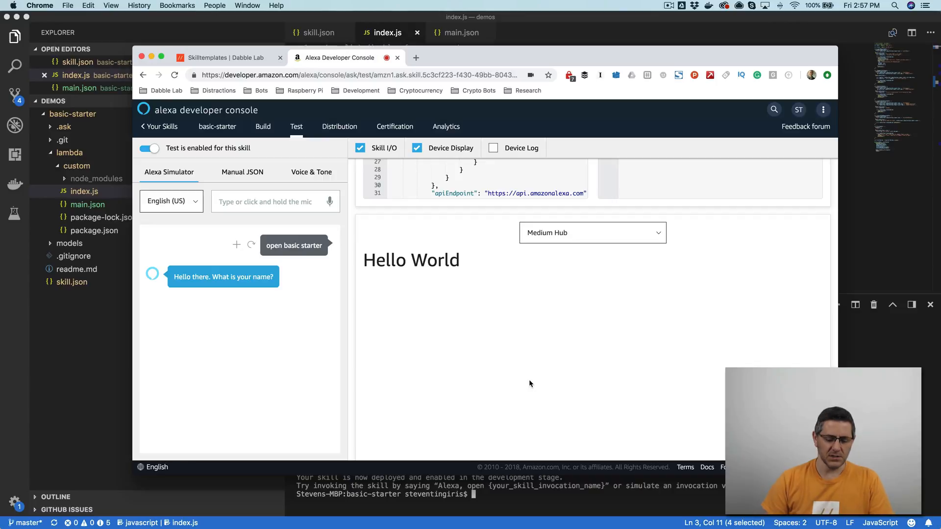